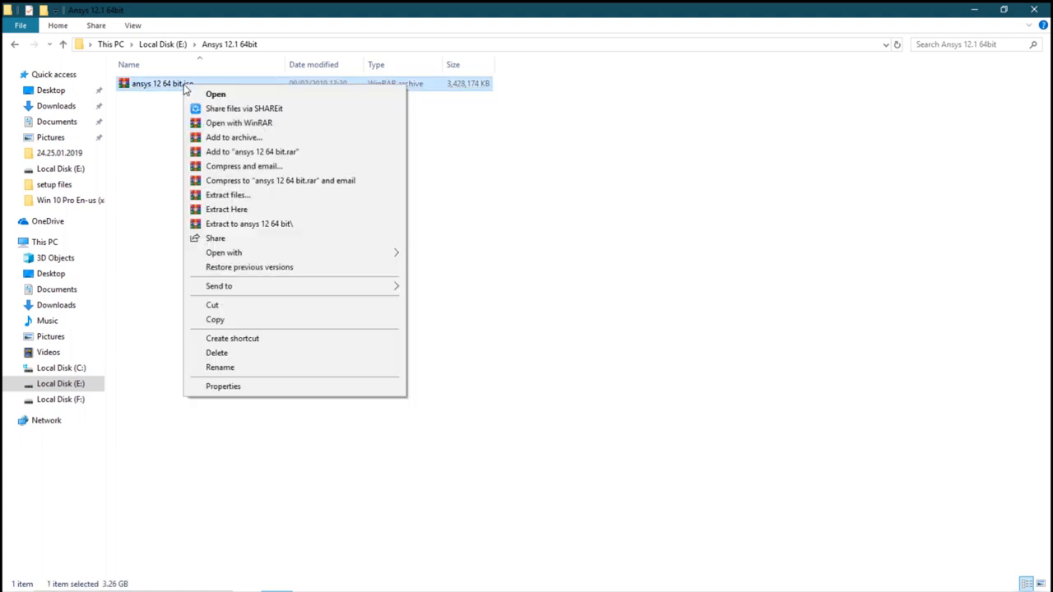
mouse_move(244, 214)
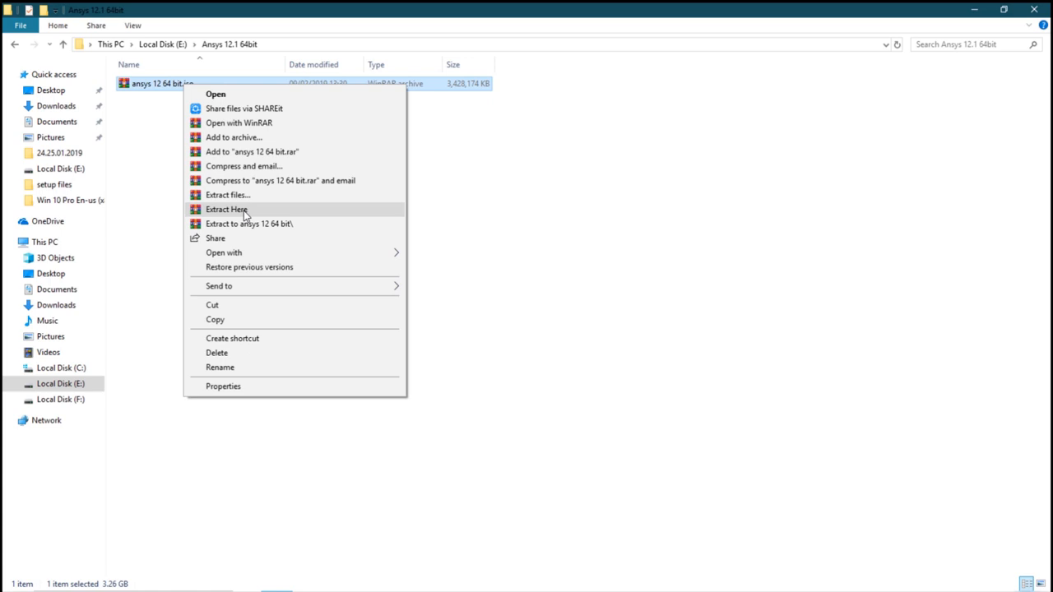
- Extract the ansys 12 64 bit.rar archive here into the Ansys 12.1 64bit folder
click(227, 209)
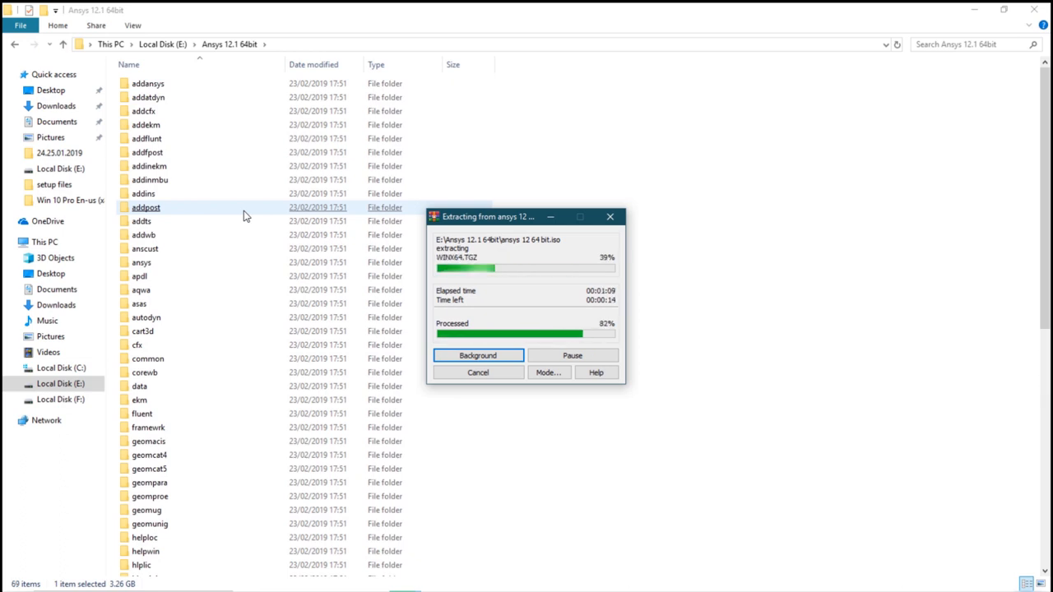
click(477, 355)
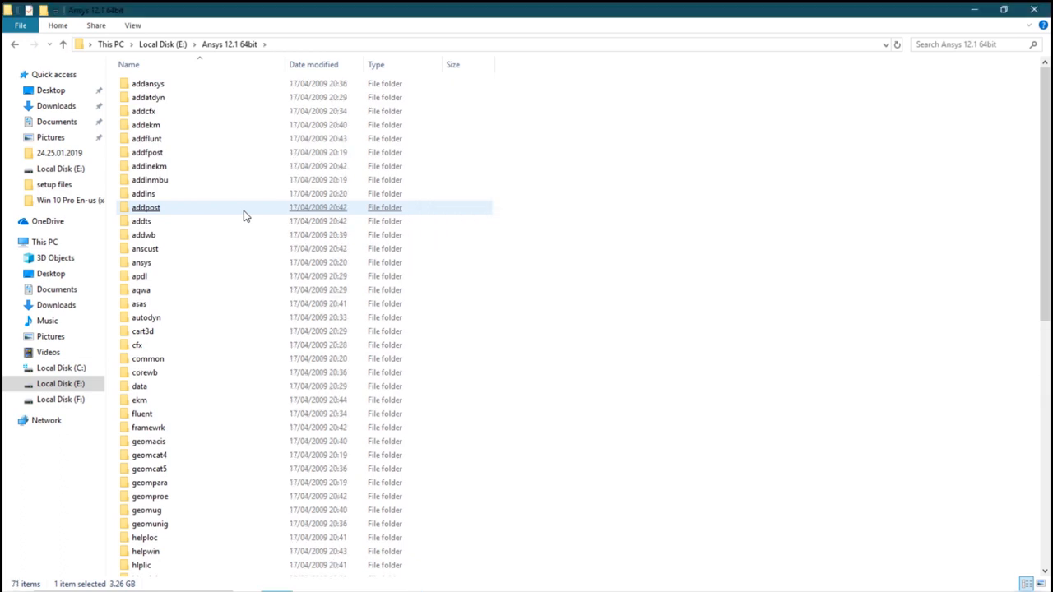
- Run ap120_calc.exe inside the MAGNITUDE folder to generate the license
scroll(down, 3)
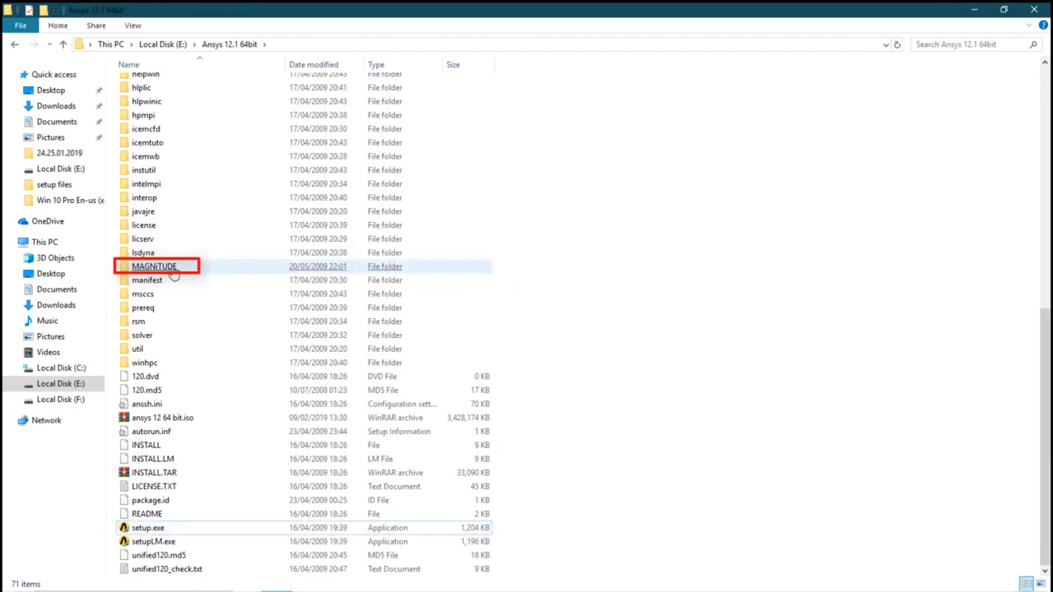
double_click(154, 267)
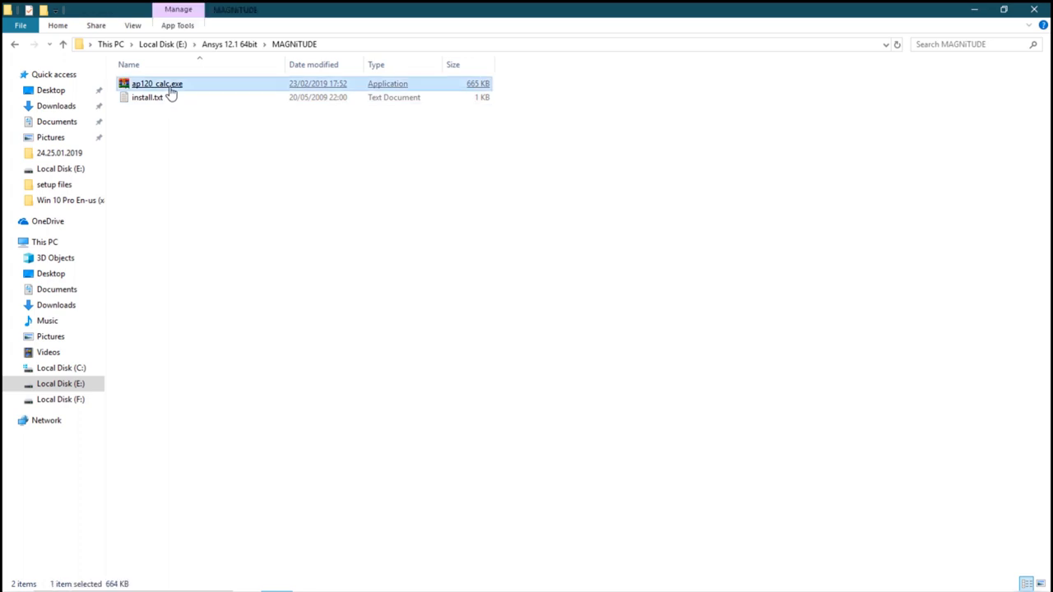
double_click(157, 82)
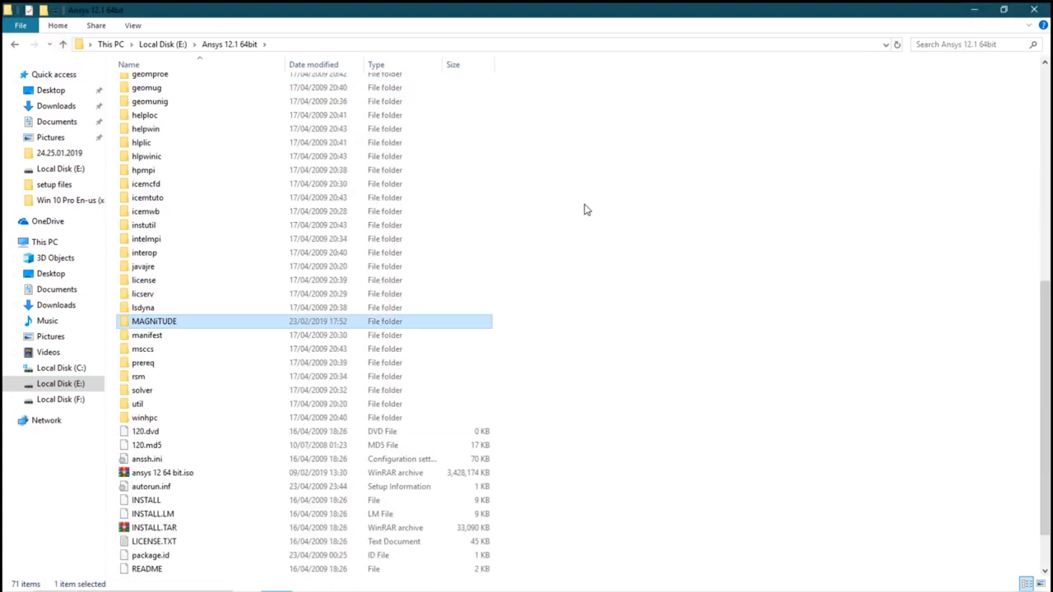
- Run setup.exe and install the required prerequisites (VC++ 2005, .NET 2.0 SP1)
scroll(down, 3)
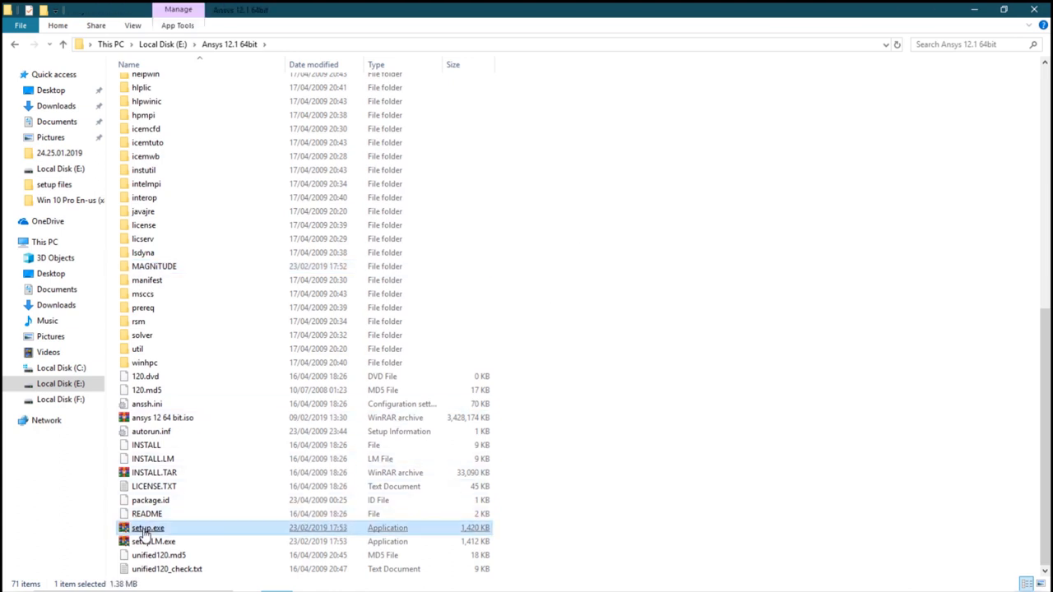
double_click(148, 527)
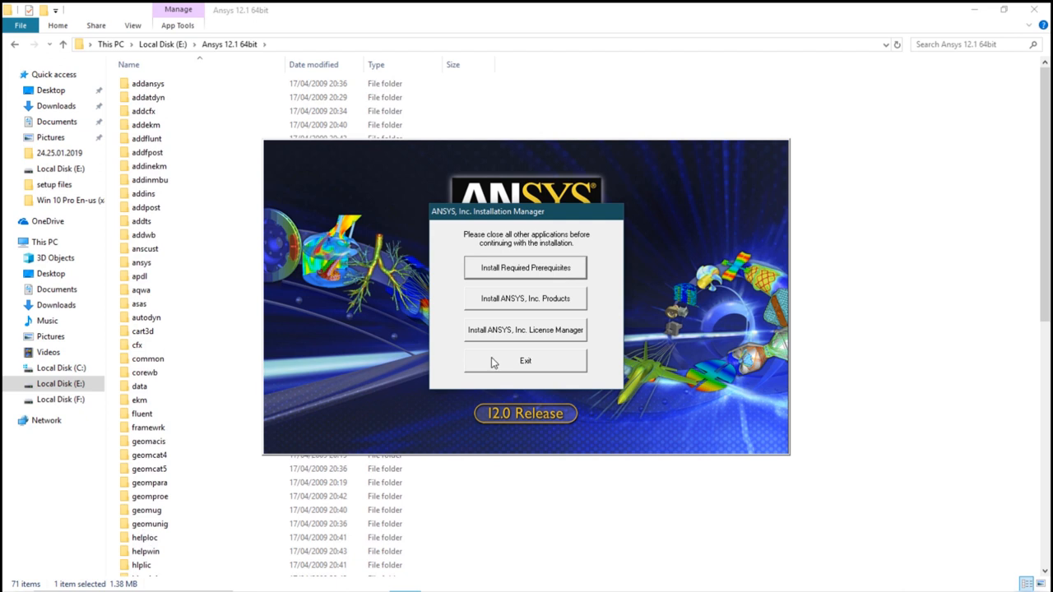
click(525, 266)
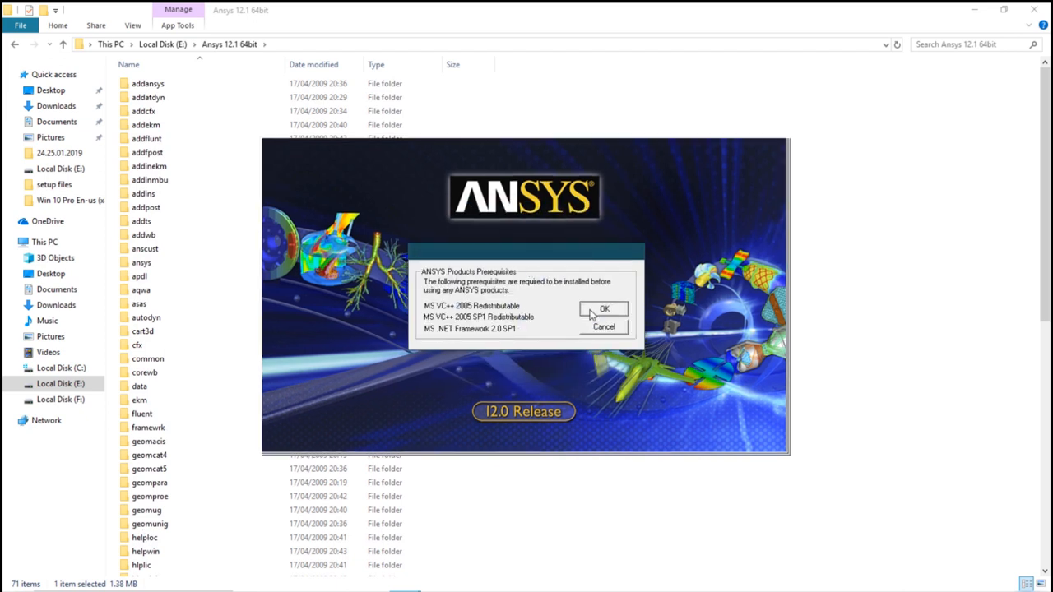
click(602, 309)
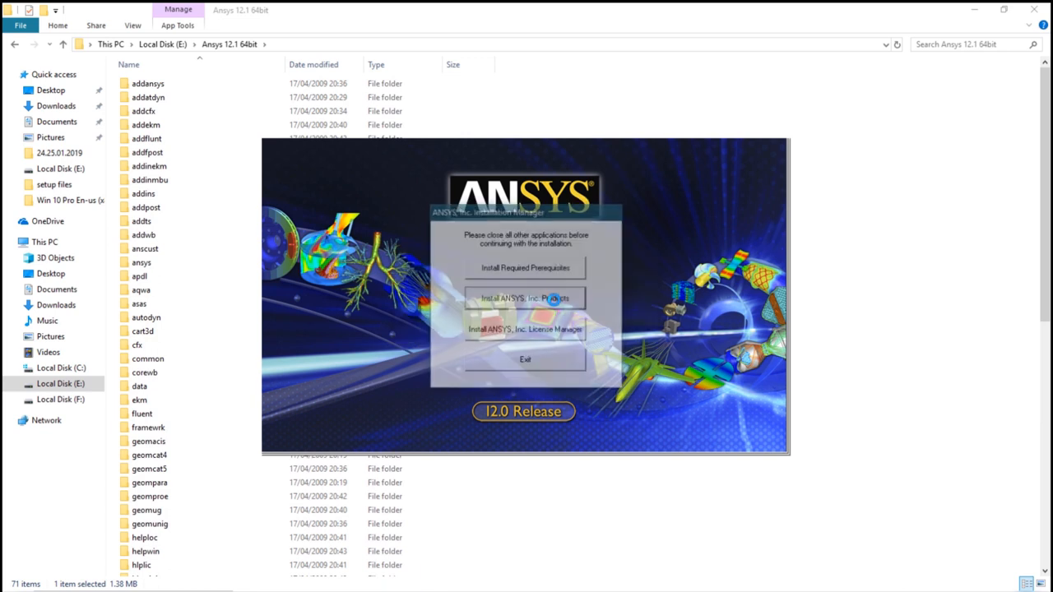
- Start the ANSYS products install, agree to the license and keep the Windows x64 platform
click(525, 298)
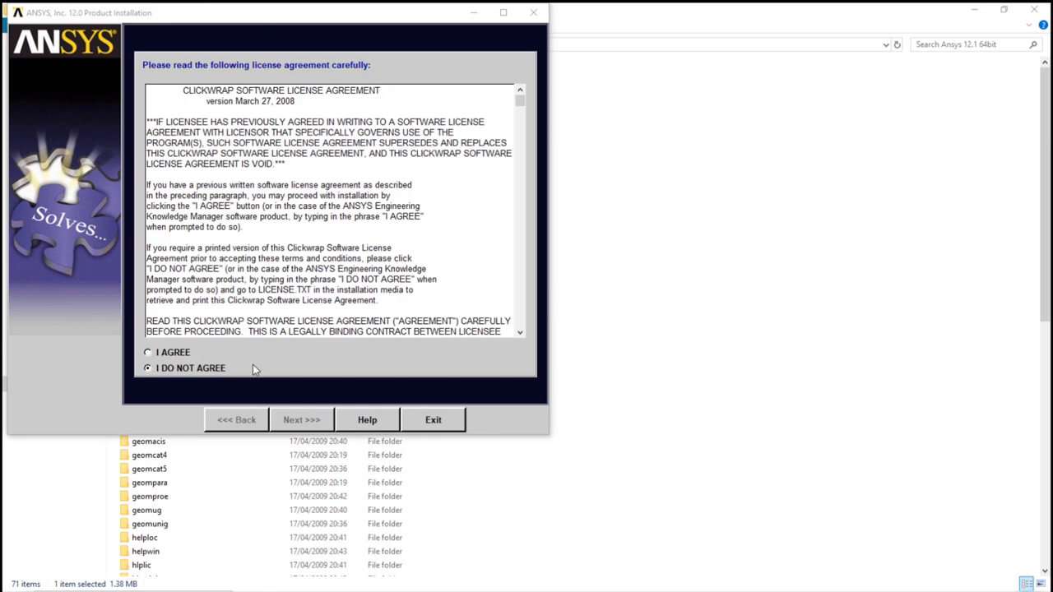
click(301, 419)
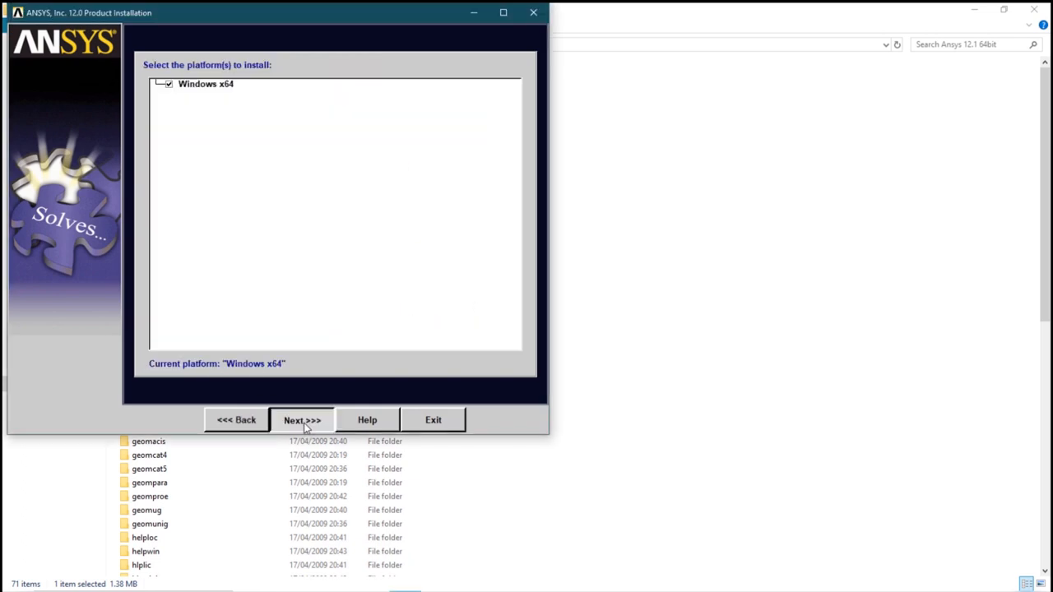
click(302, 421)
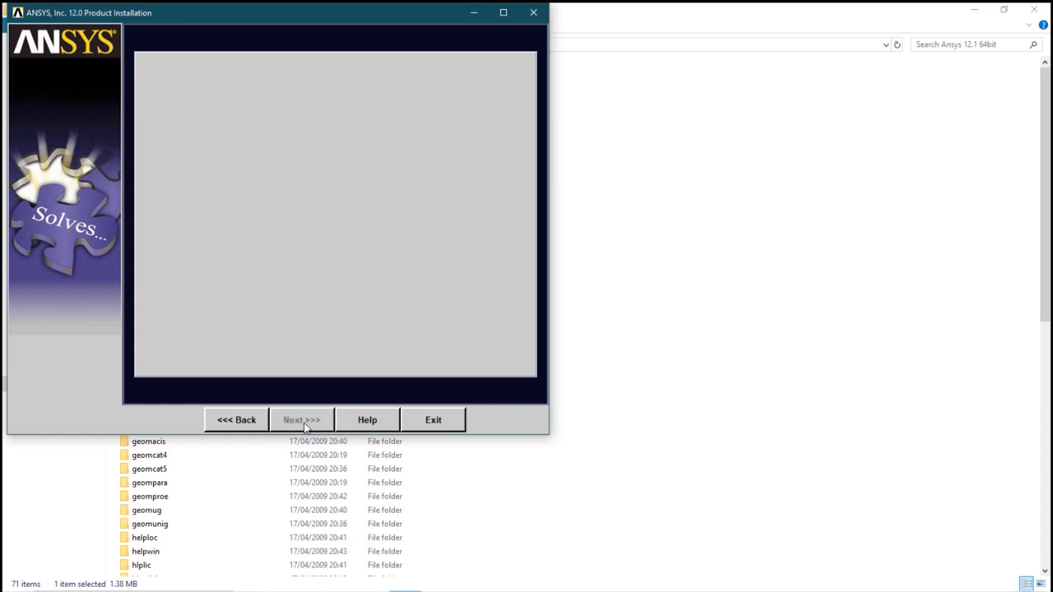
click(301, 420)
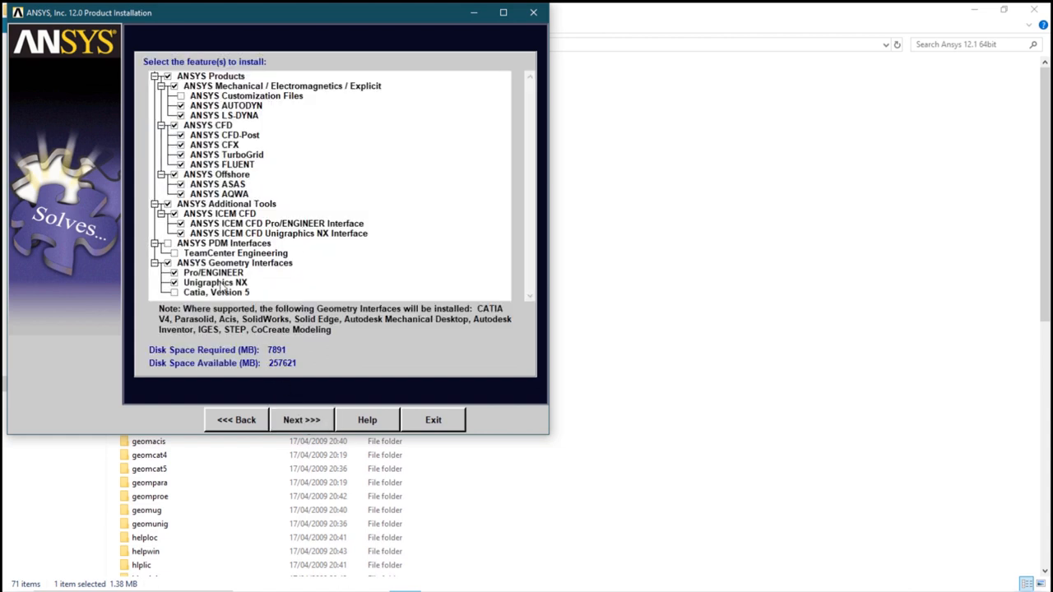
- Drop the Unigraphics NX interface and add the Catia Version 5 interface
click(174, 283)
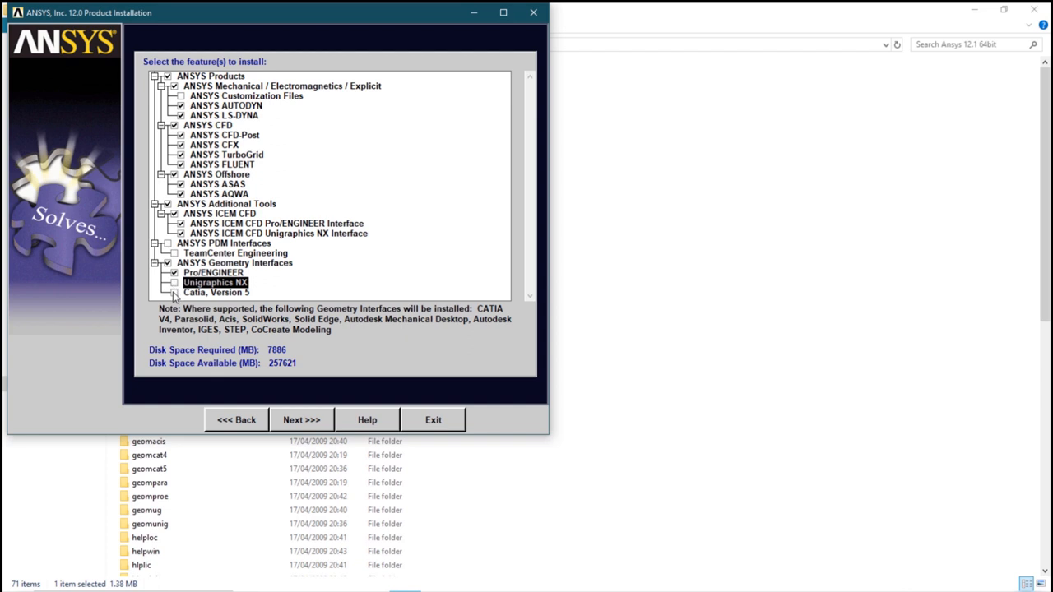
click(175, 293)
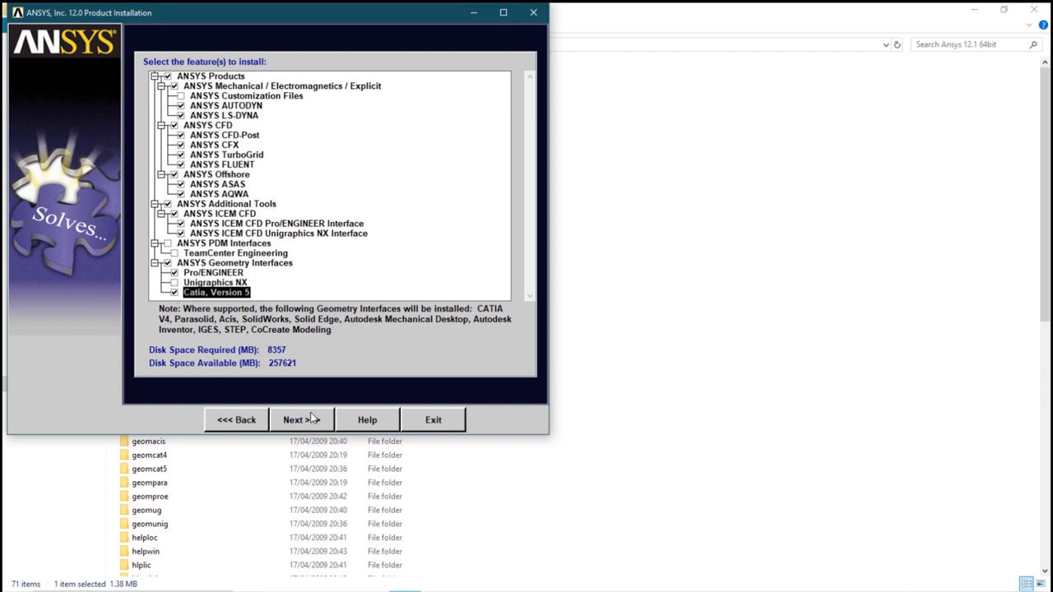
click(301, 420)
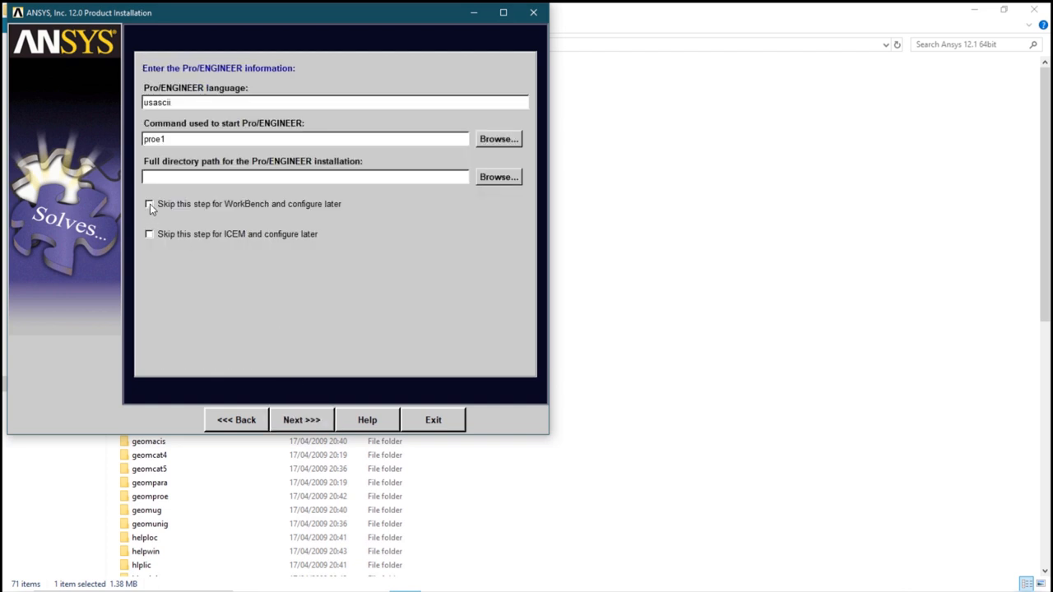
- Skip Pro/ENGINEER and NX configuration for now and begin copying program files
click(150, 204)
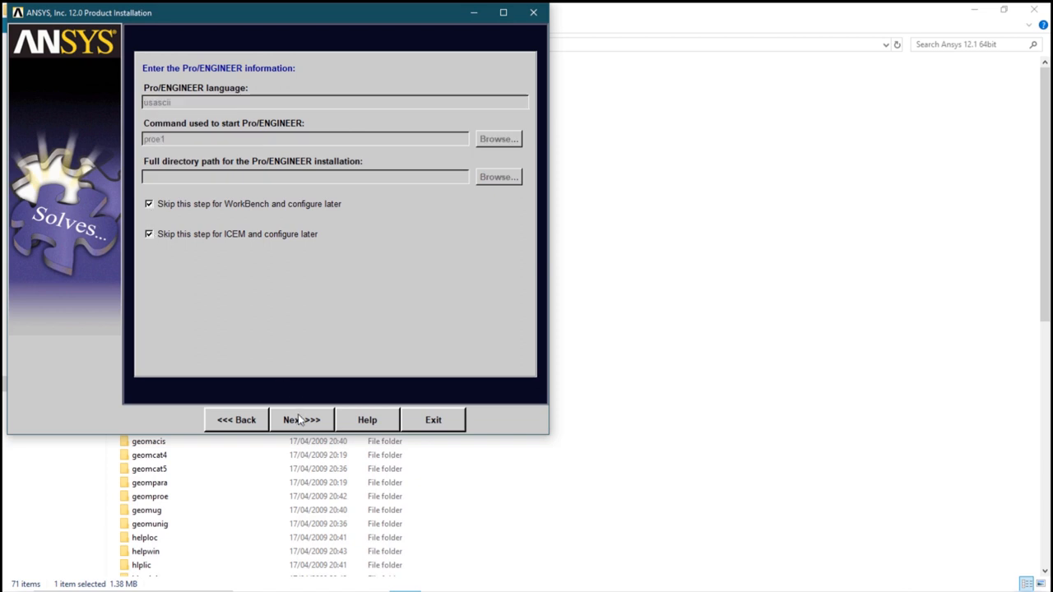
click(301, 420)
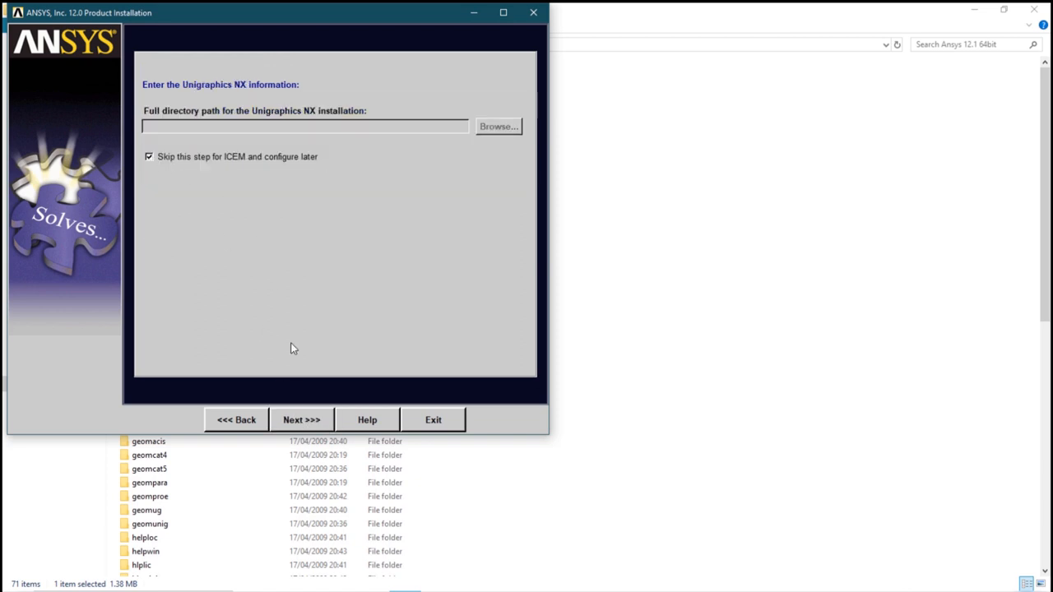
click(301, 419)
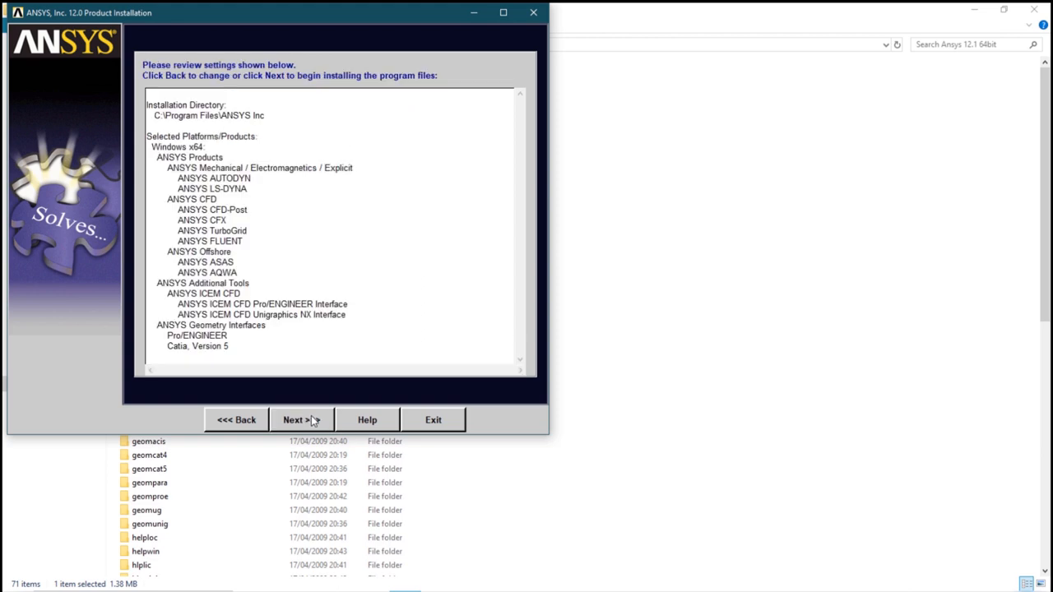
click(296, 420)
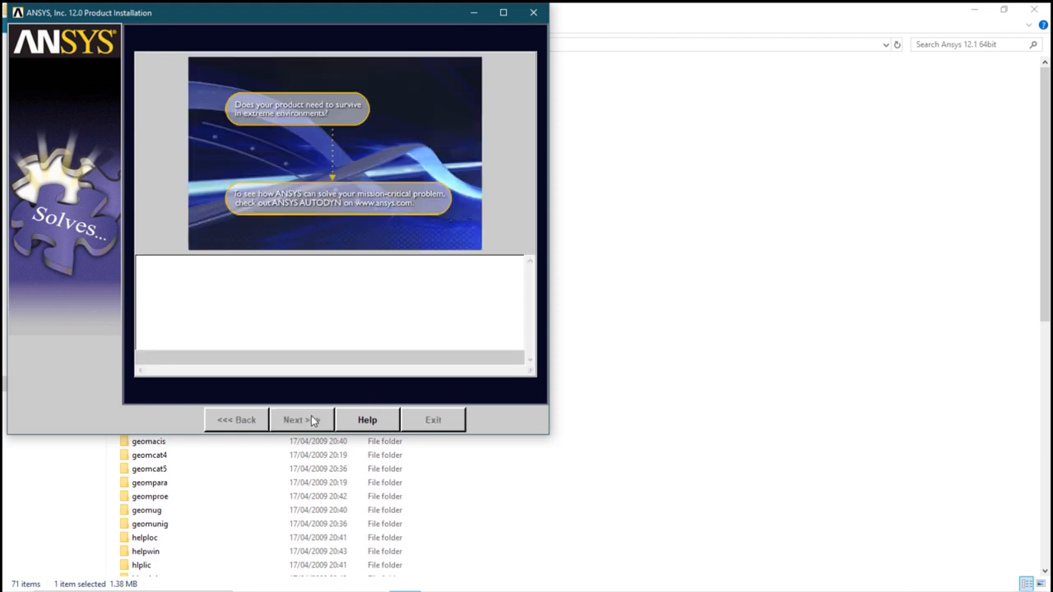
- Let the file copying finish and continue to the licensing configuration
click(296, 420)
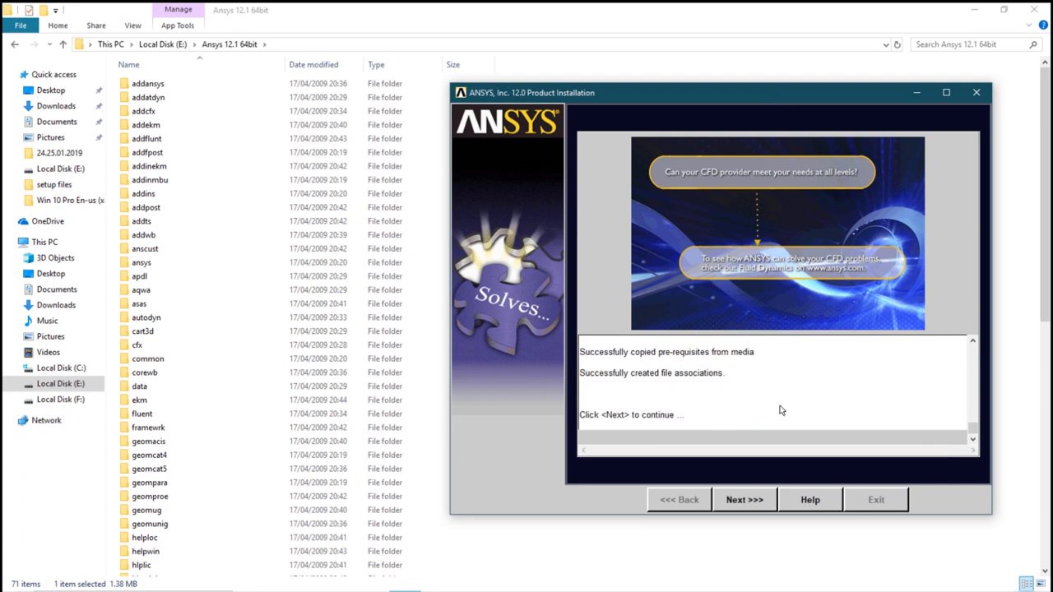
click(744, 500)
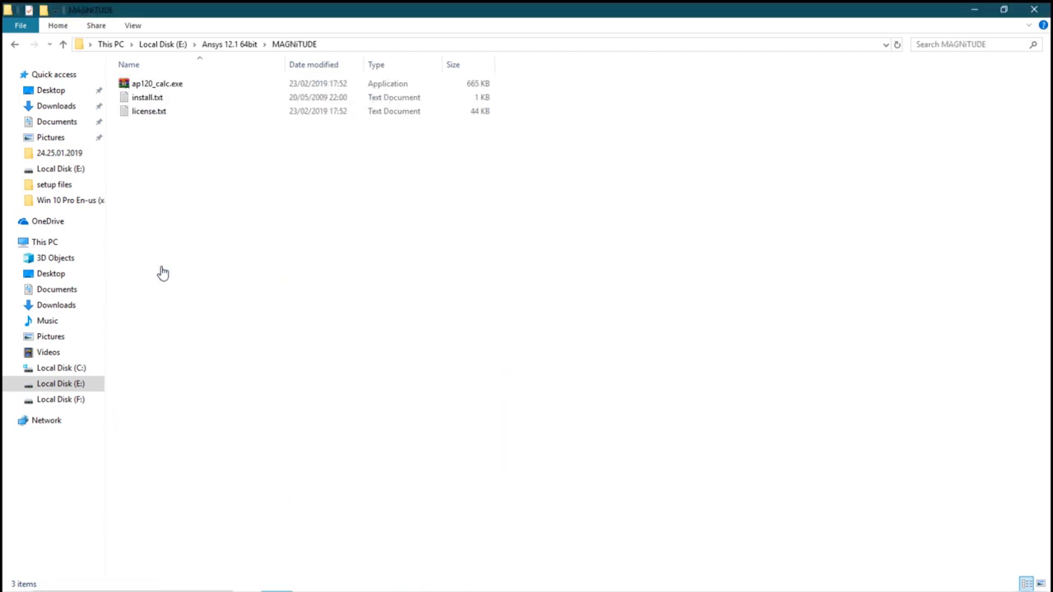
- Open license.txt in Notepad and copy the SERVER host name from its first line
click(148, 112)
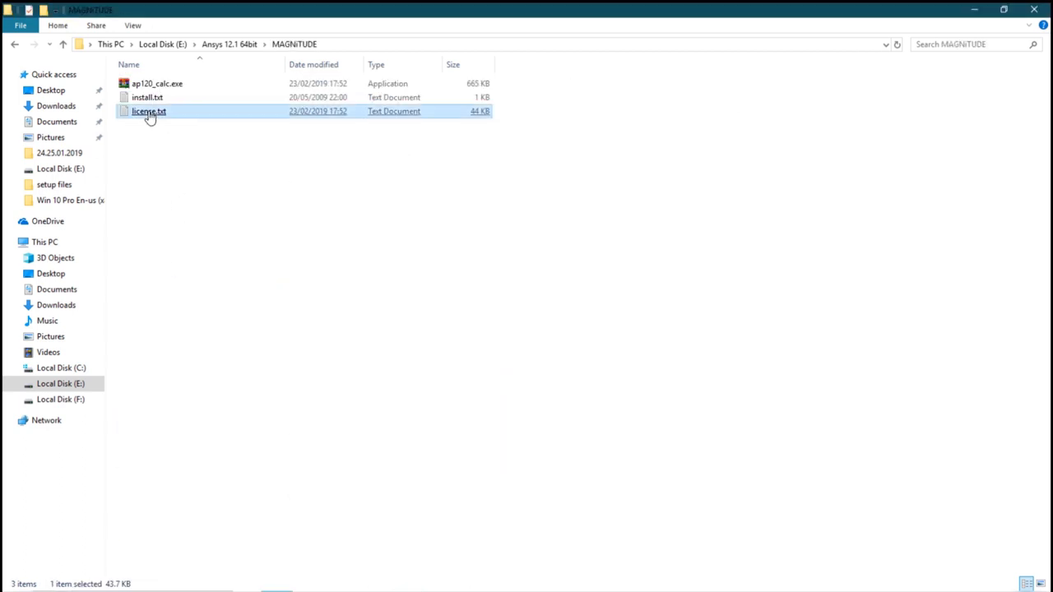
double_click(148, 112)
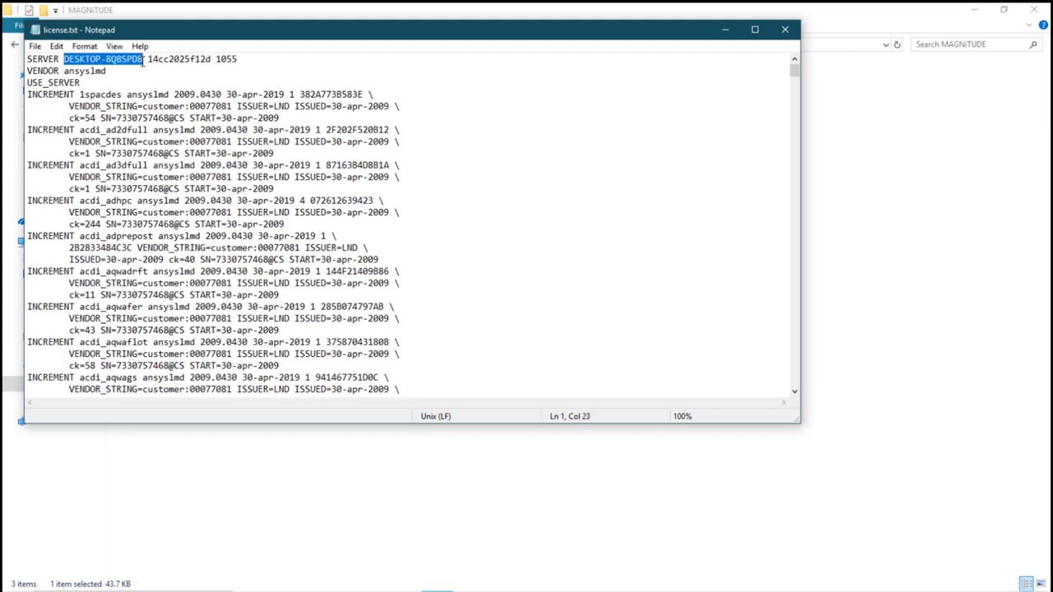
key(ctrl+c)
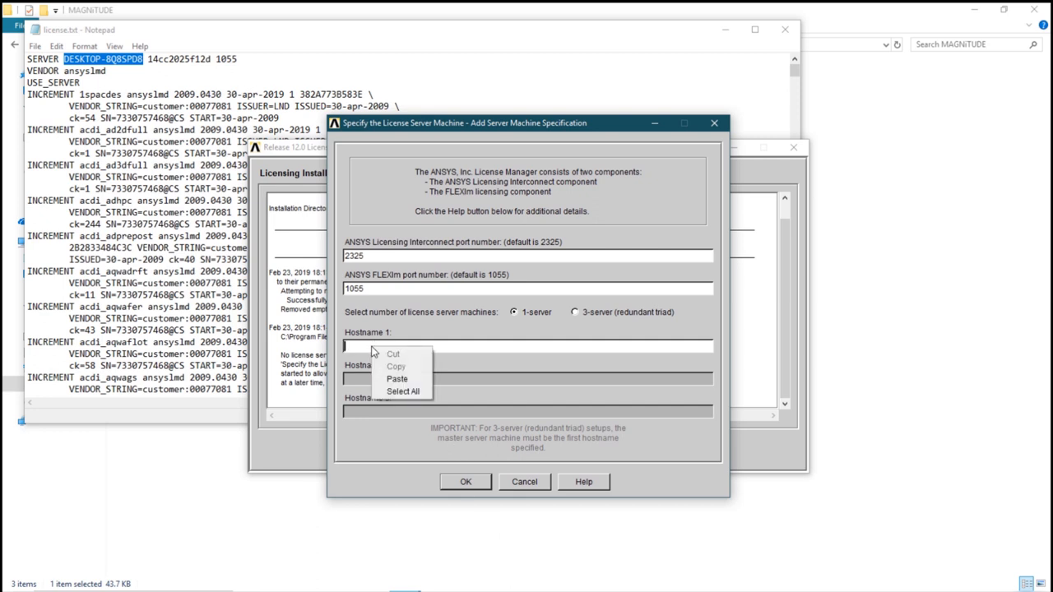
- Add the copied host name as license server in ansyslmd.ini and finish without the survey
click(398, 379)
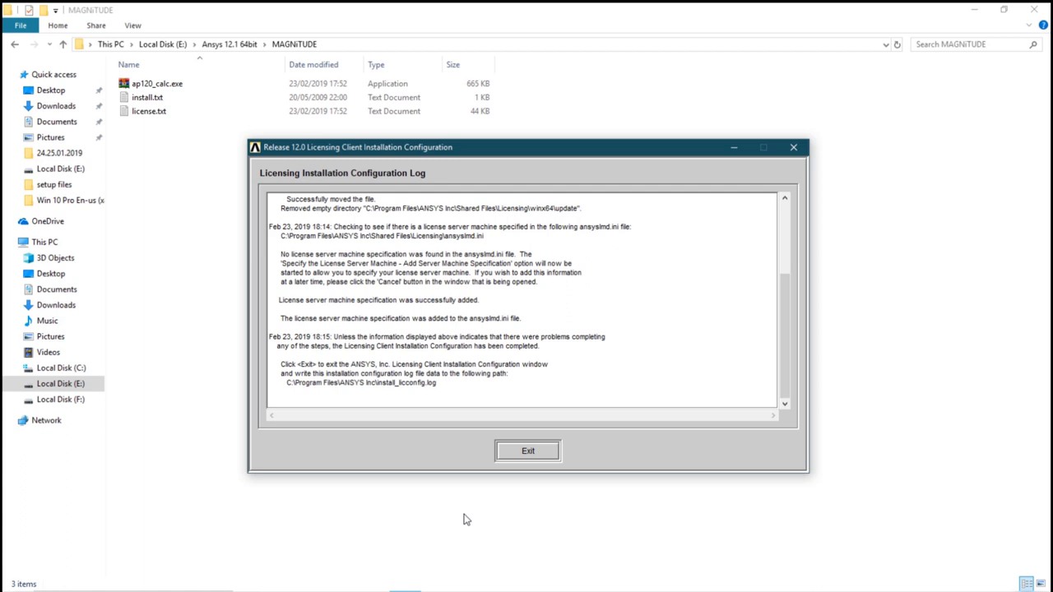
click(527, 451)
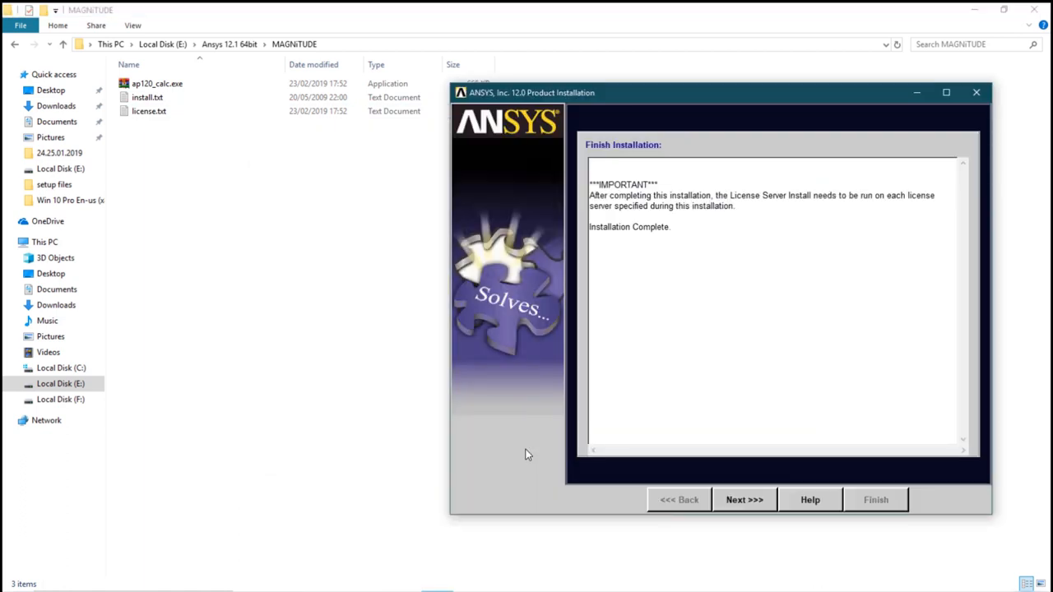
click(743, 500)
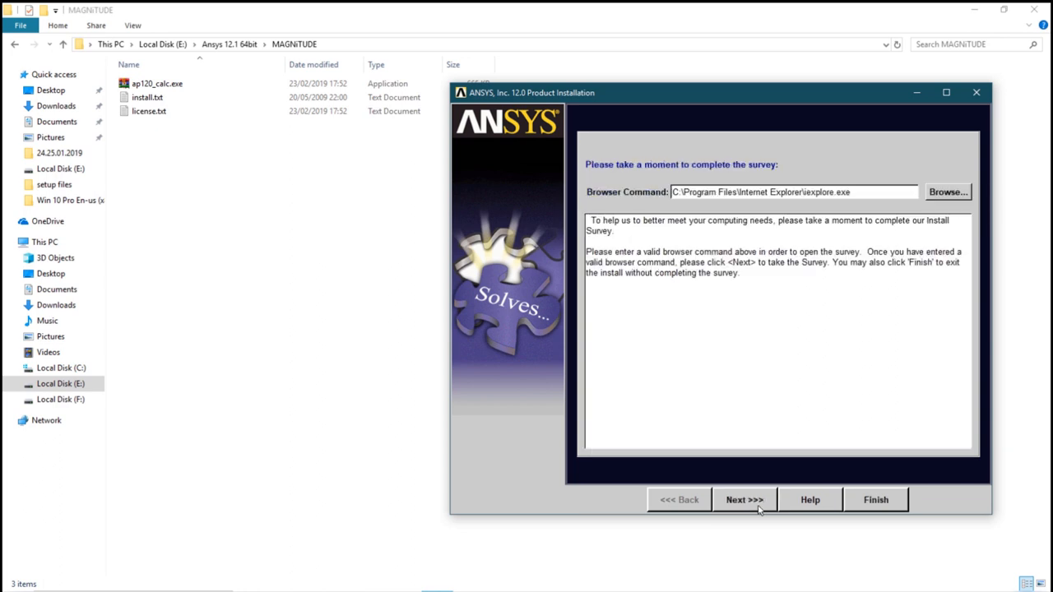
click(875, 500)
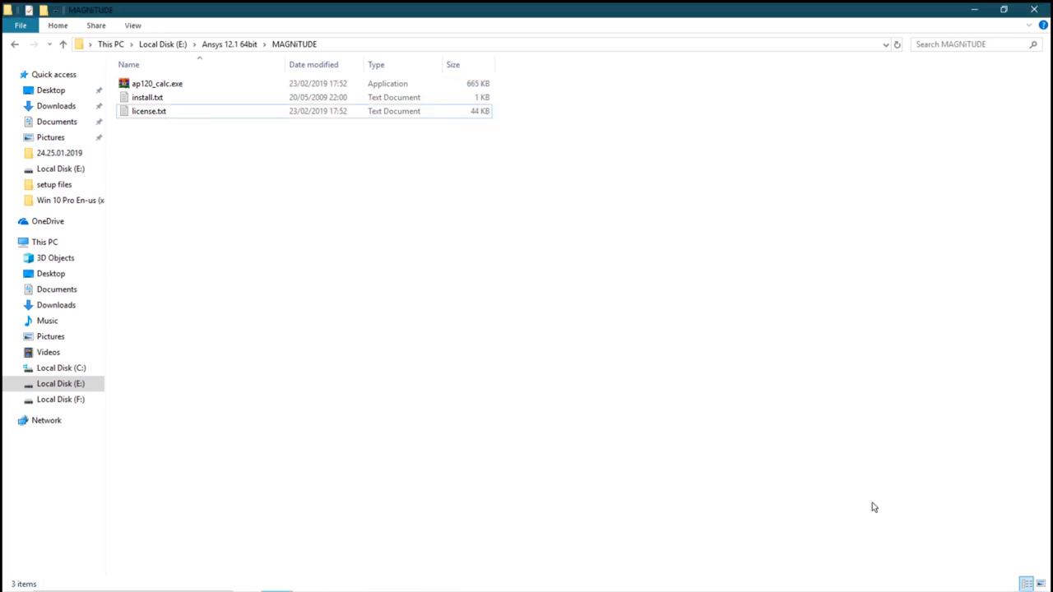
- Install the ANSYS License Manager, agreeing to the license and the ANSYS 12.1 mount directory
double_click(156, 82)
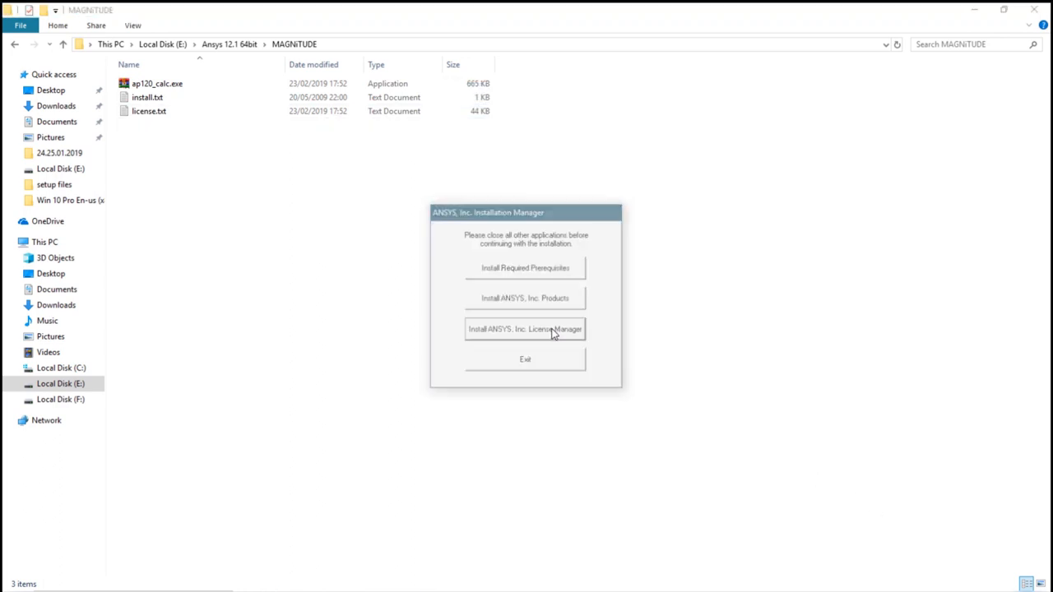
click(525, 329)
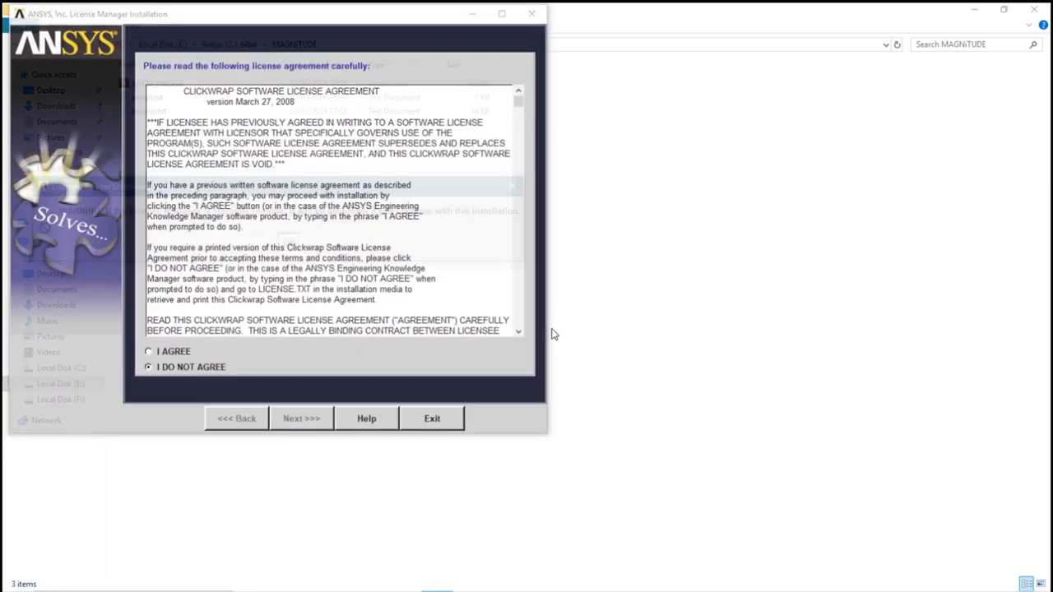
click(301, 418)
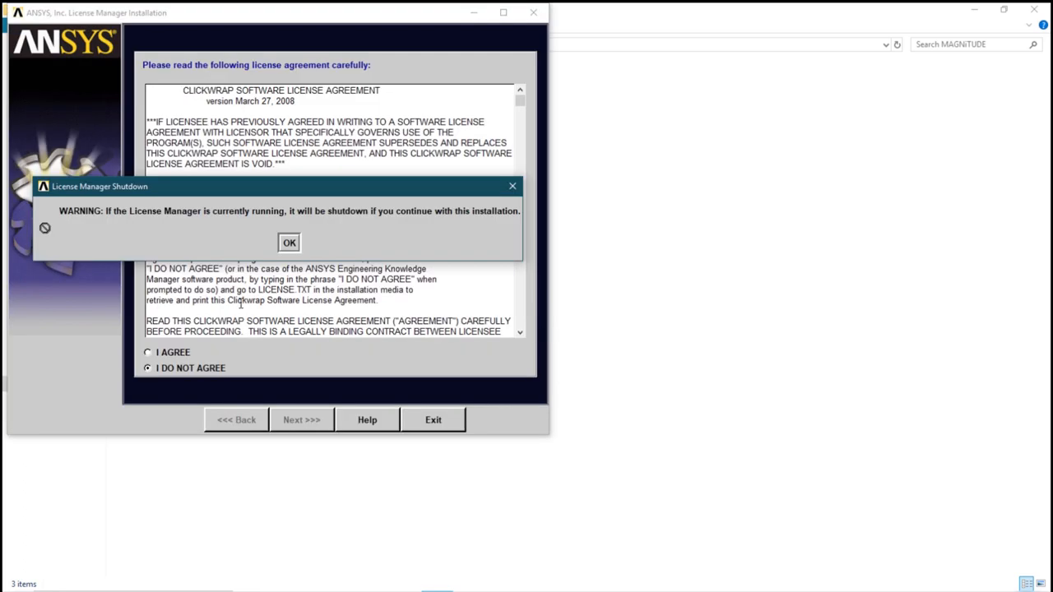
mouse_move(290, 246)
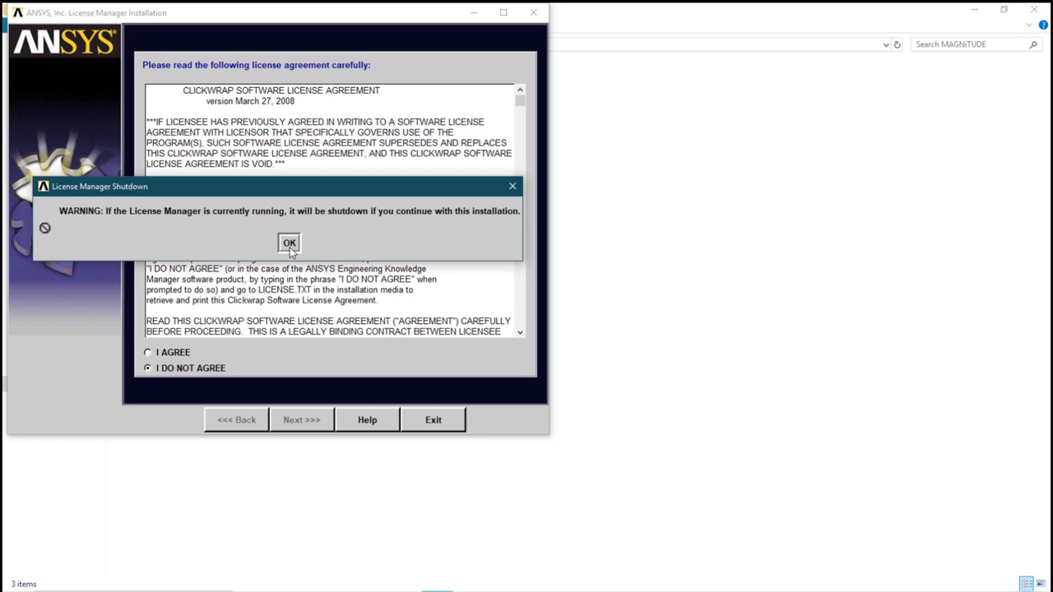
click(290, 244)
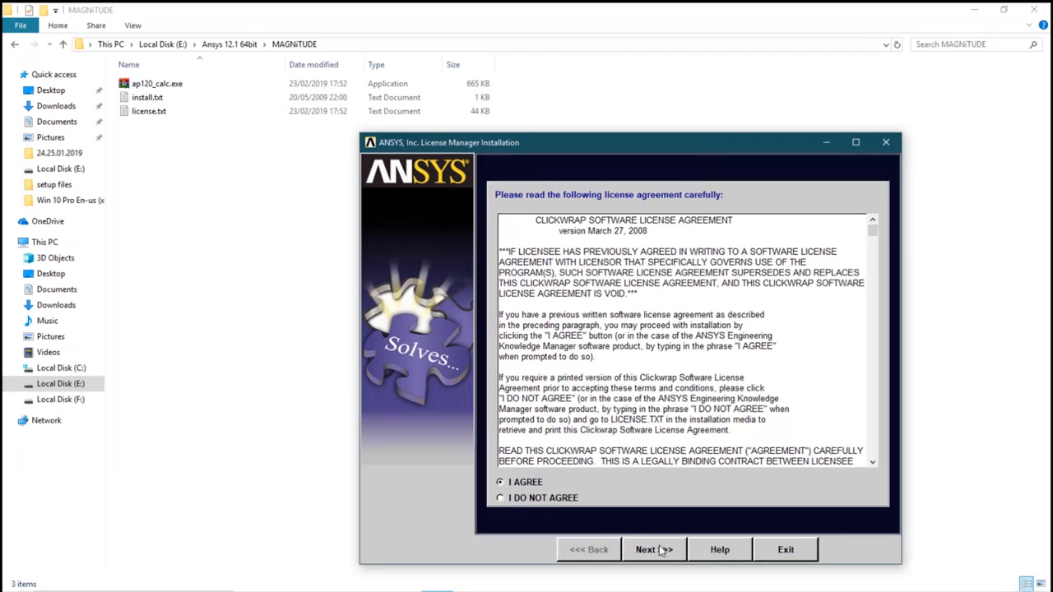
click(654, 549)
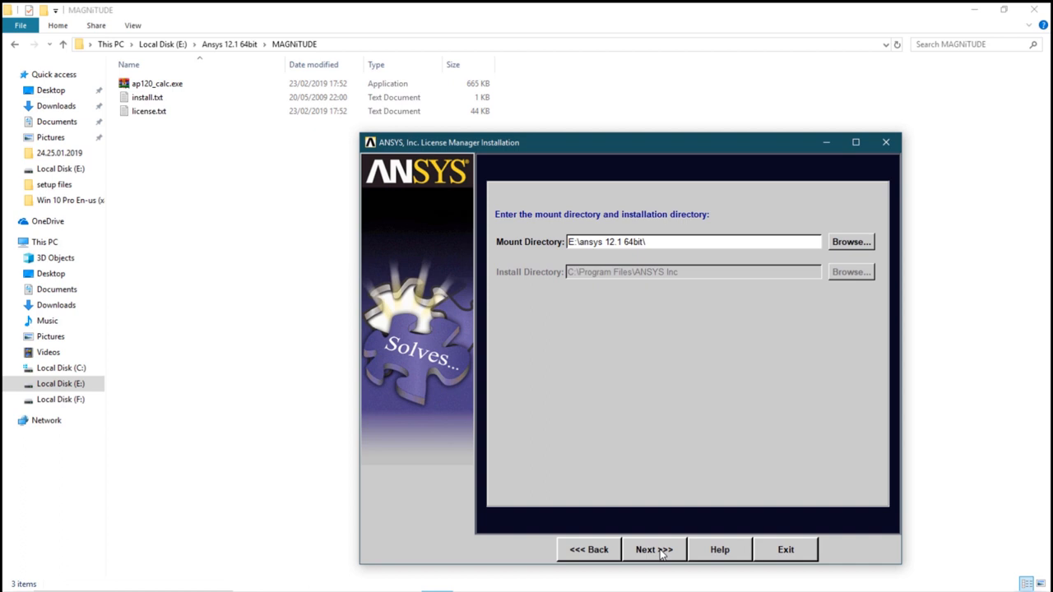
click(653, 549)
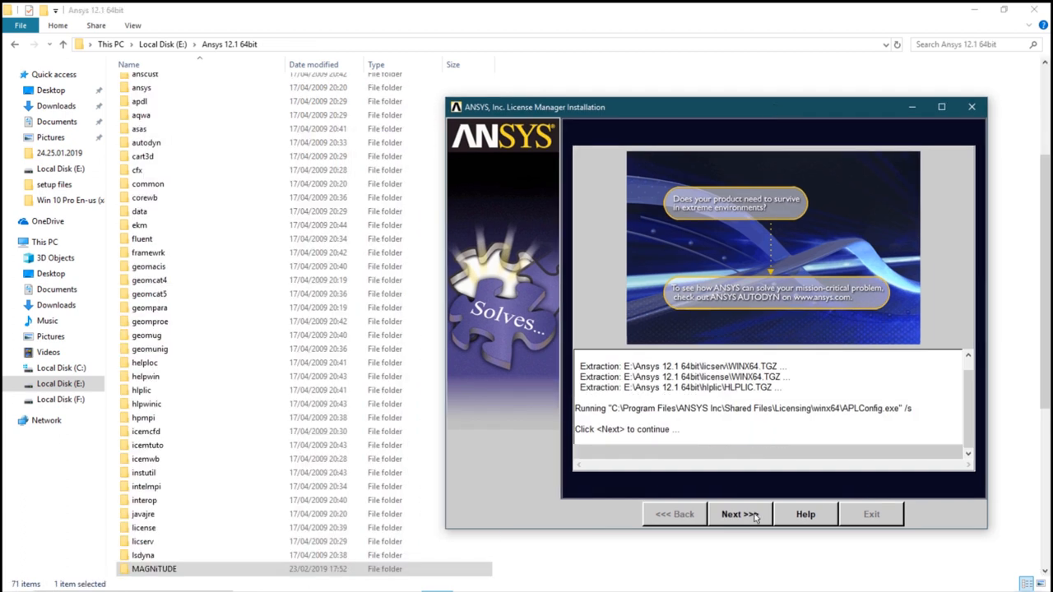
- Continue into the ANSYS License Wizard's Step 1: Install the license file
click(737, 513)
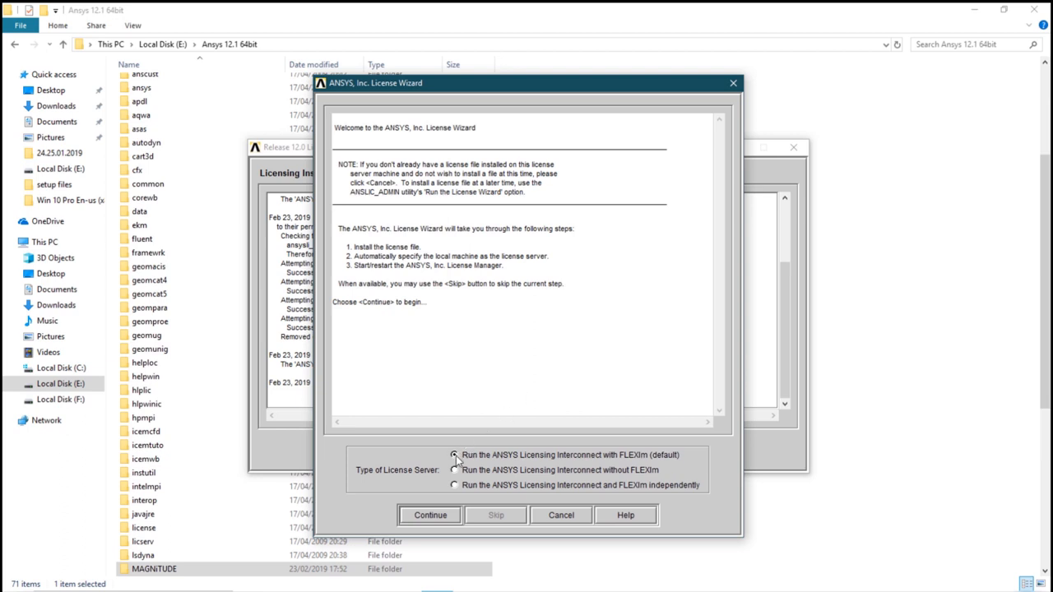
click(428, 513)
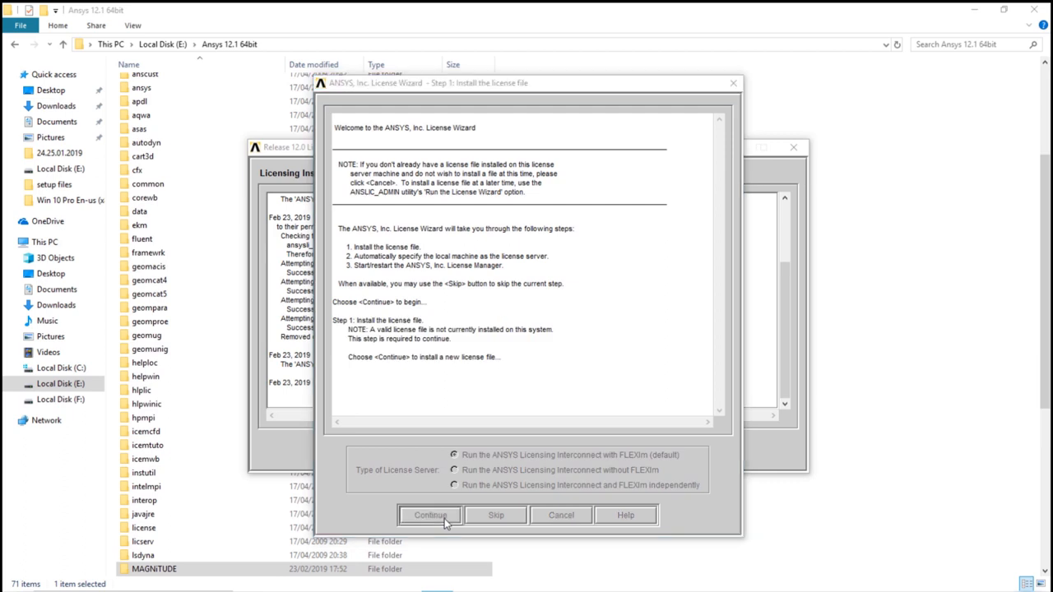
- Install license.txt from the MAGNITUDE folder as the license file
click(428, 515)
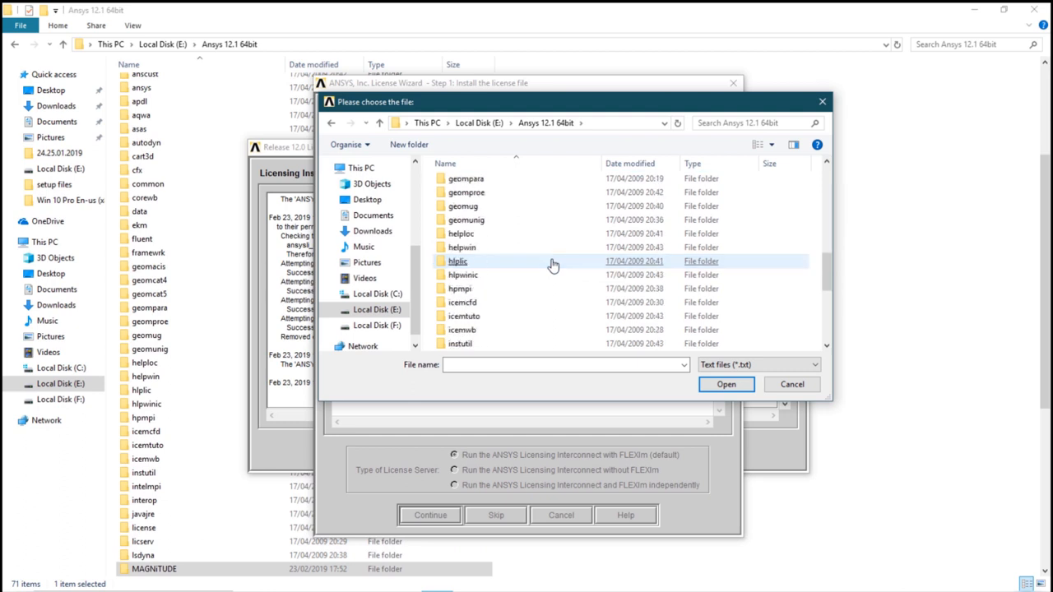
scroll(down, 3)
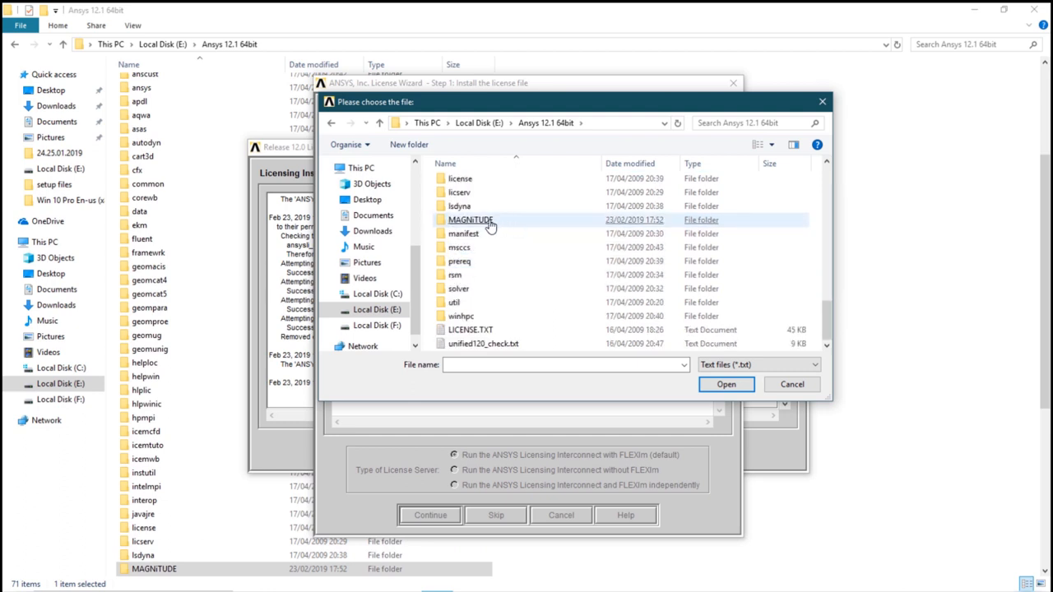
double_click(470, 221)
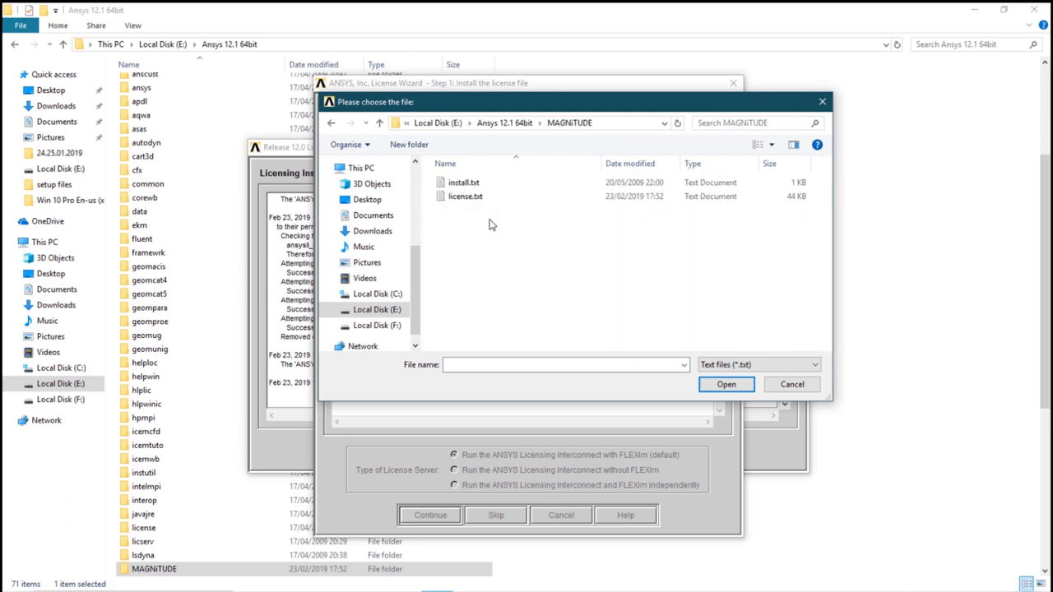
click(723, 385)
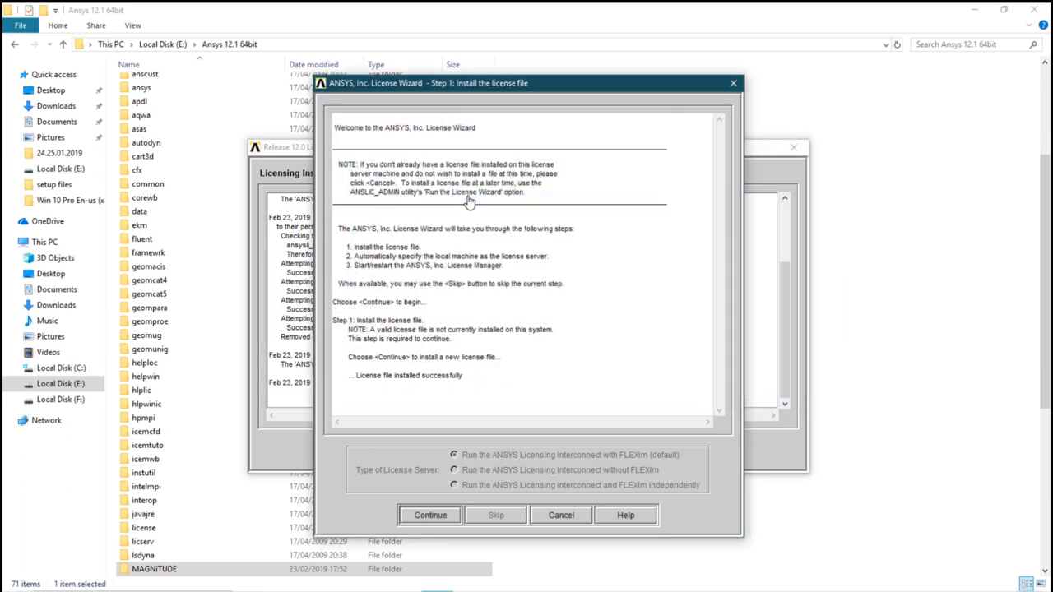
- Set this machine as the license server, start the ANSYS license manager and leave the wizard
click(428, 515)
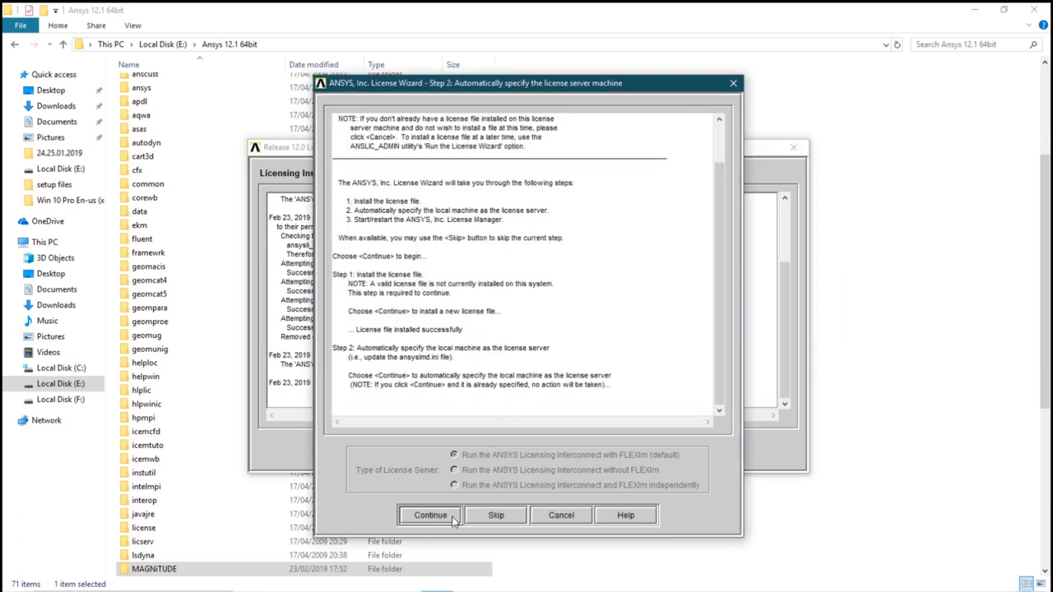
click(428, 515)
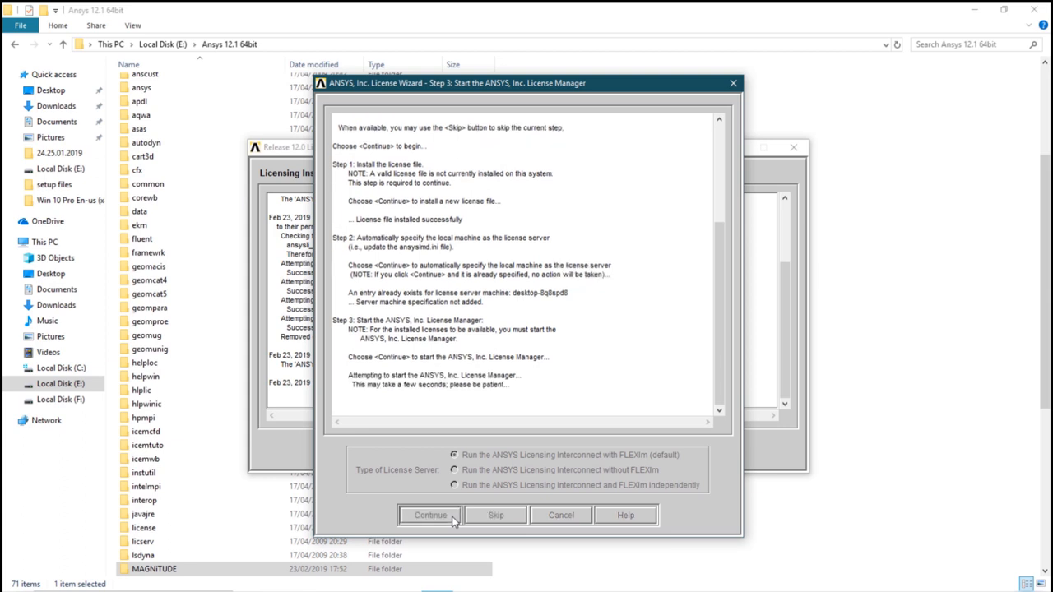
click(429, 515)
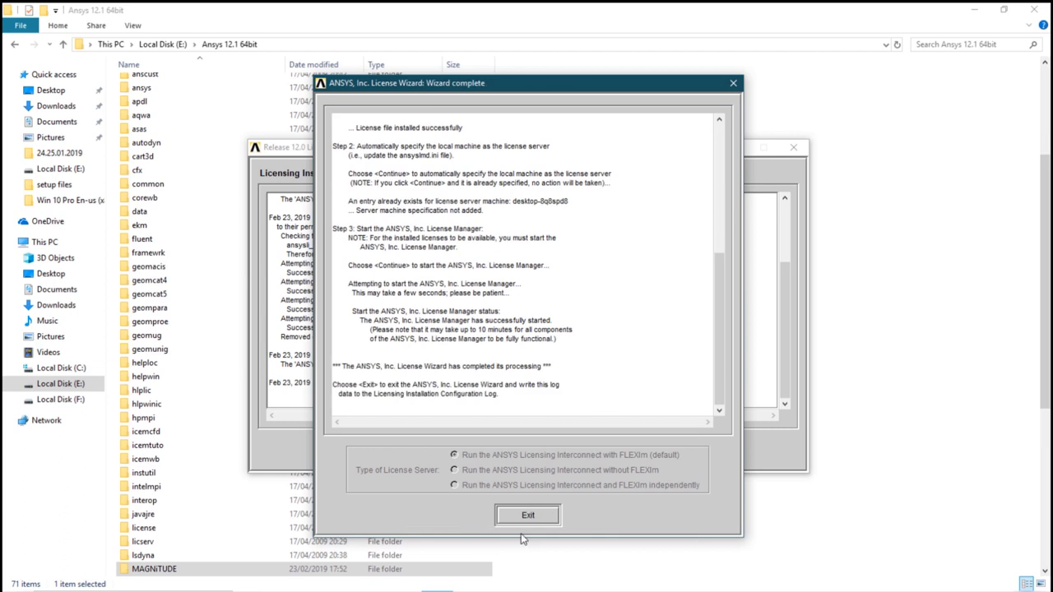
click(526, 513)
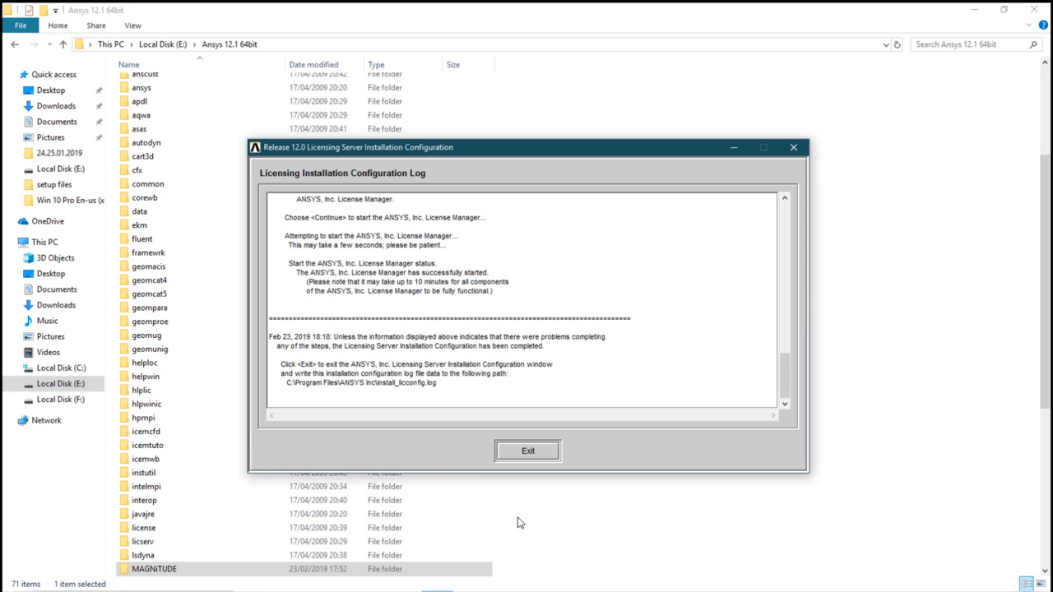
- Close the licensing log, finish the license manager install and exit the Installation Manager
click(526, 450)
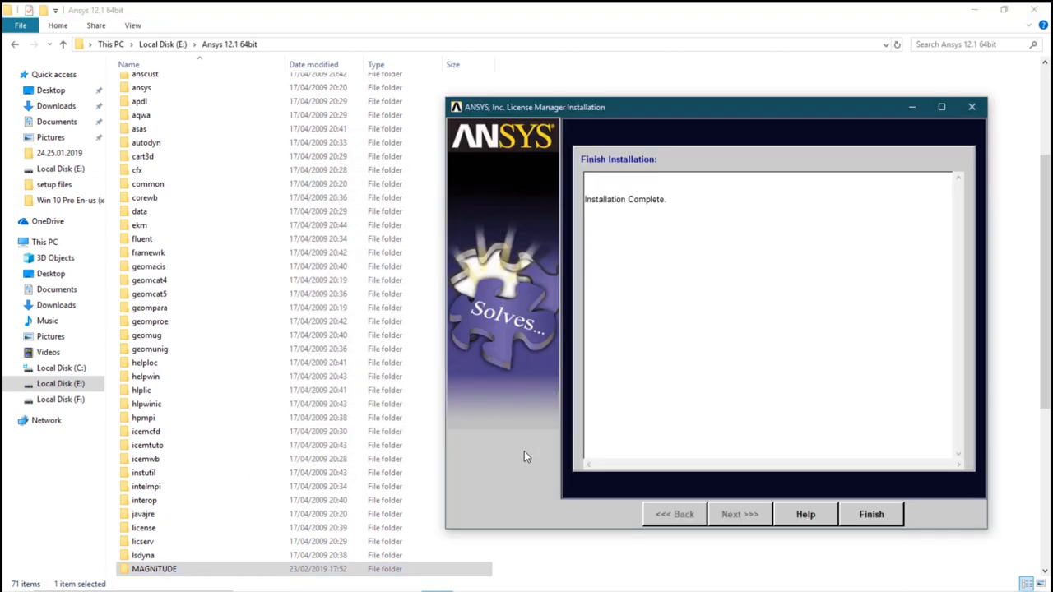
click(871, 514)
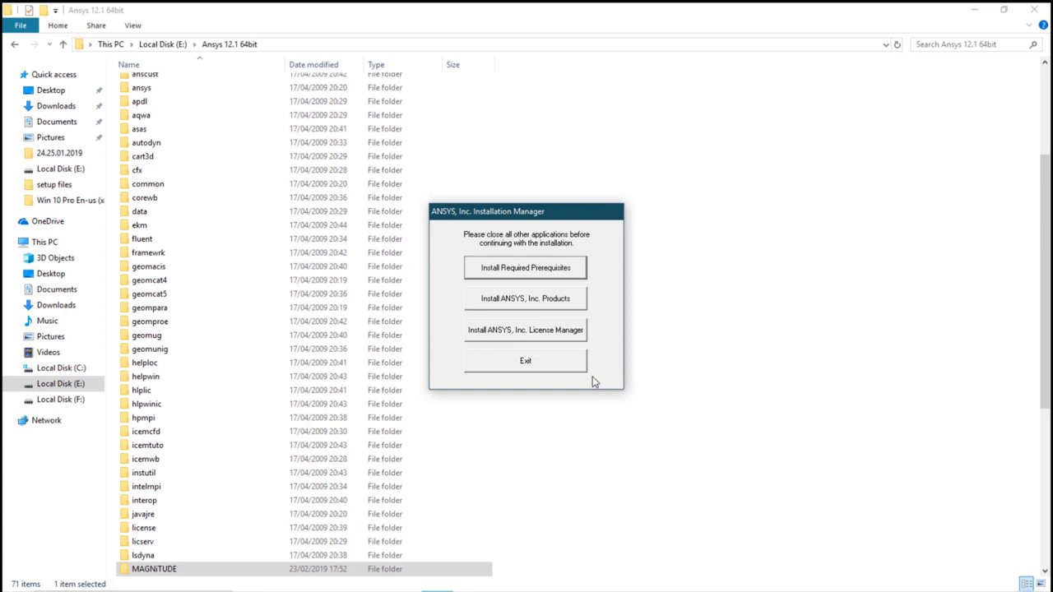
click(525, 360)
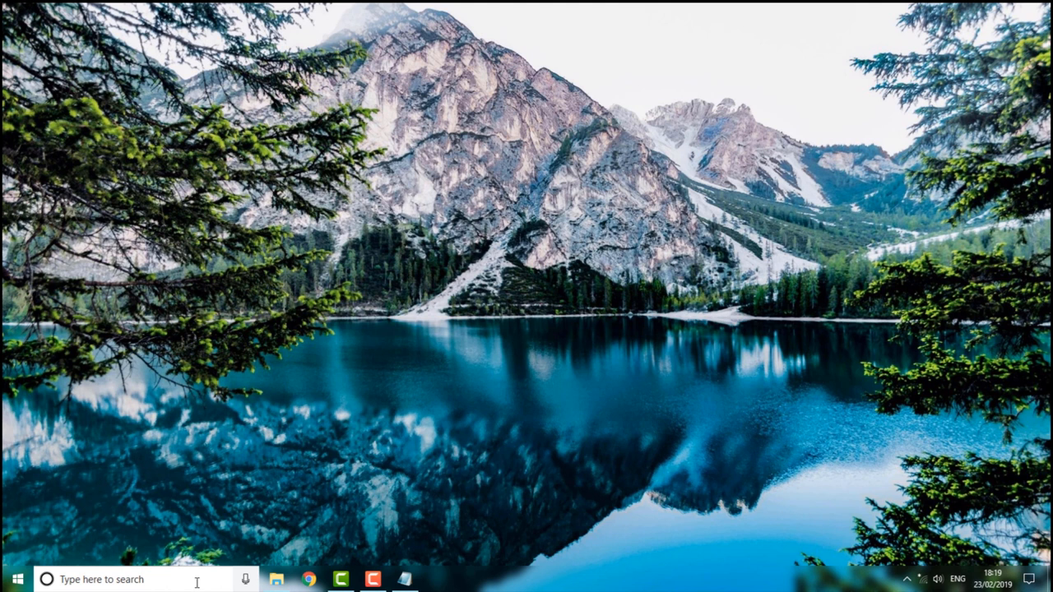
- Search Start for 'mech' and launch the Mechanical APDL Product Launcher
text(mech)
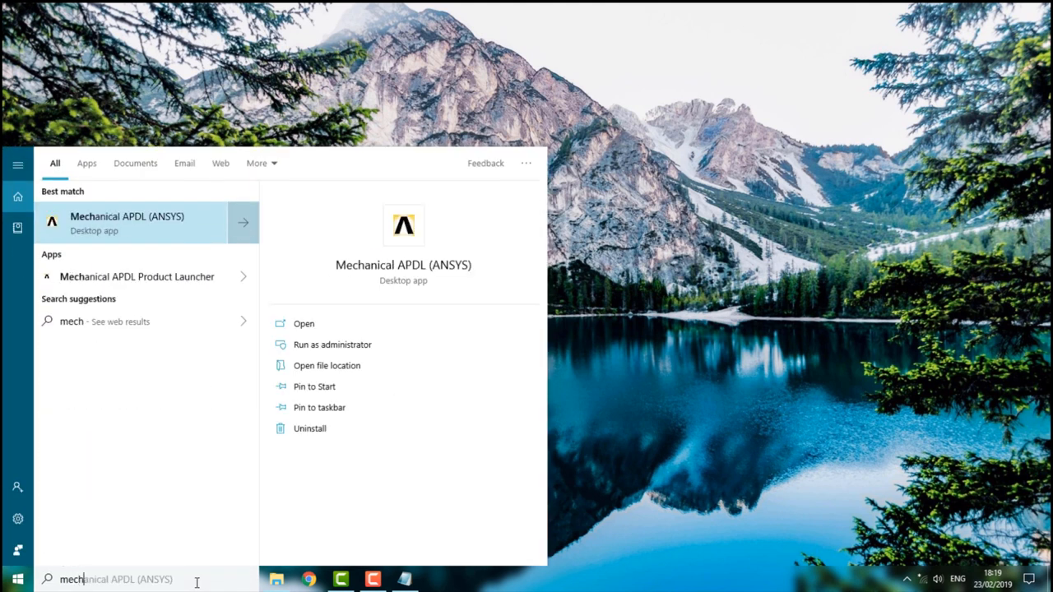
mouse_move(137, 276)
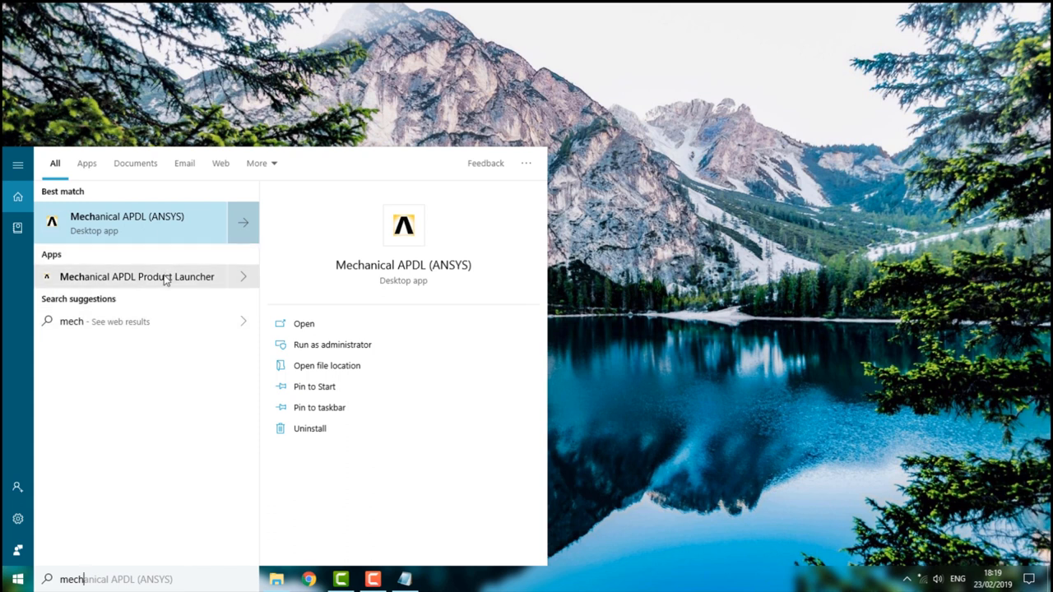
click(303, 322)
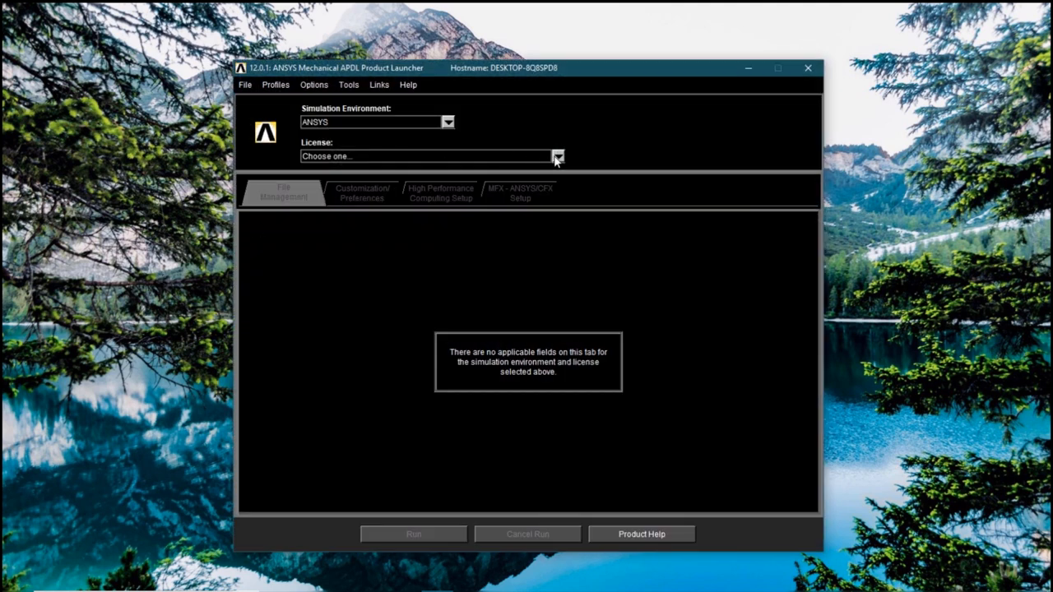
- Choose the ANSYS Multiphysics/LS-DYNA license and run ANSYS to show the 12.0 splash screen
click(558, 156)
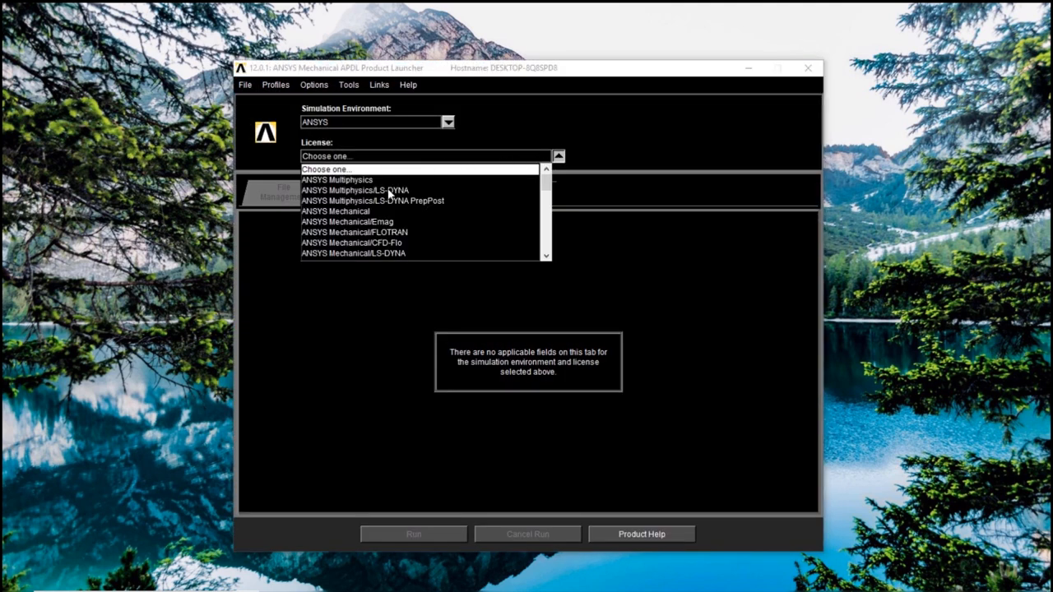
click(353, 191)
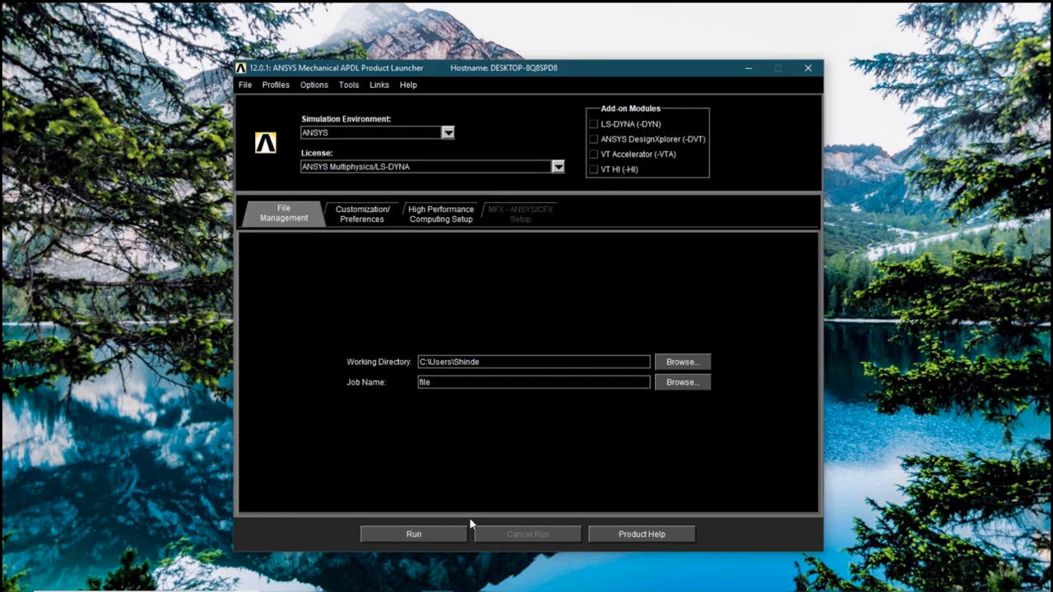
click(413, 533)
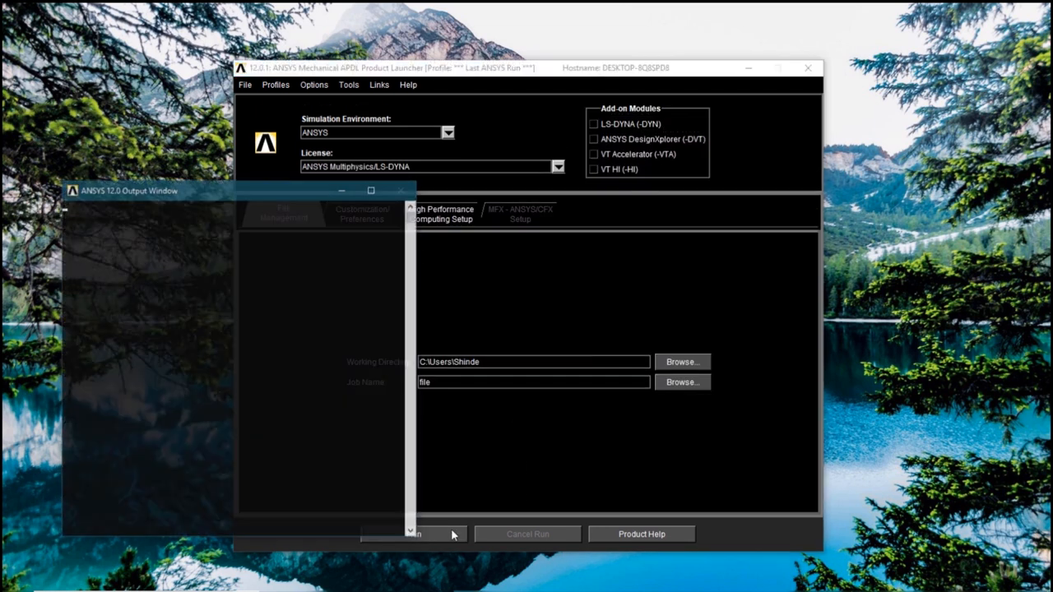
click(412, 533)
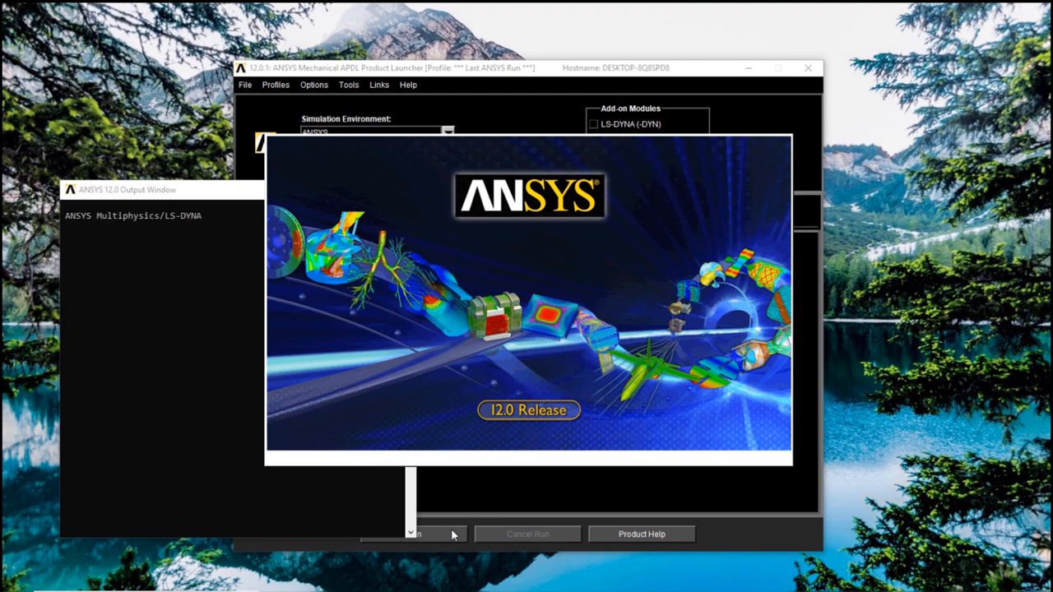